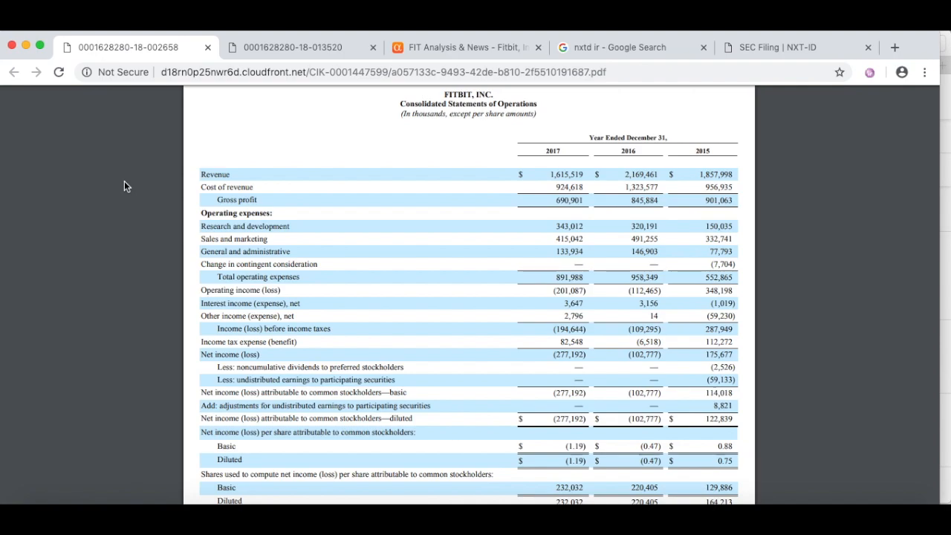
mouse_move(126, 196)
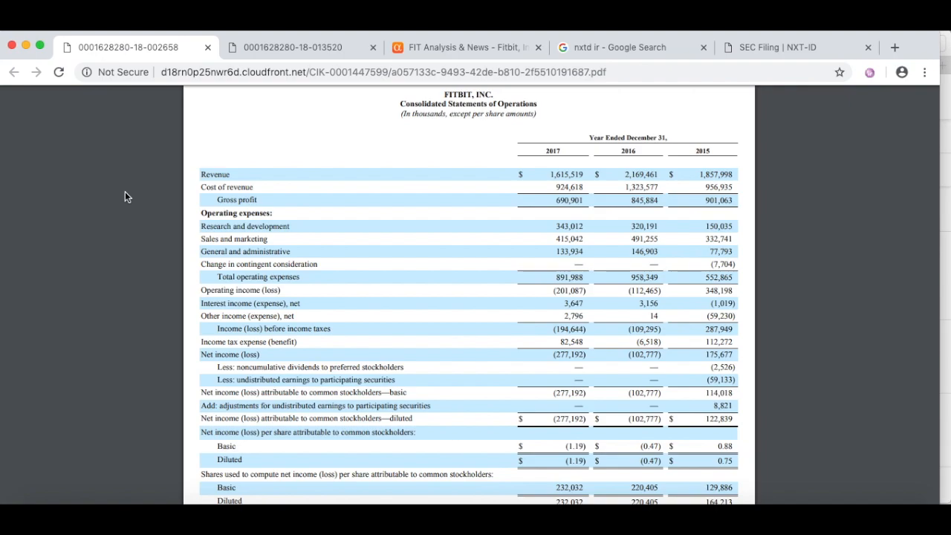
Scroll down through Fitbit's annual filing toward the statement of operations
scroll("down", 3)
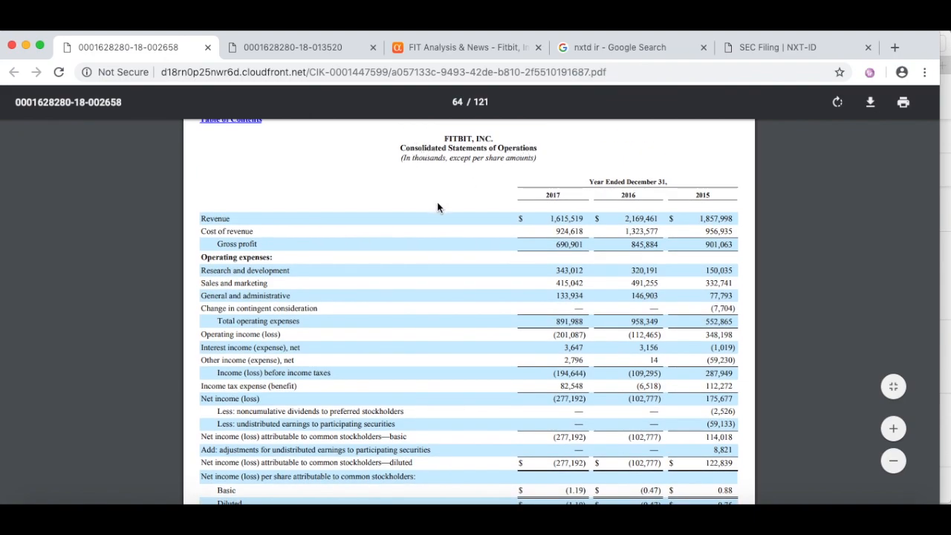
scroll("down", 3)
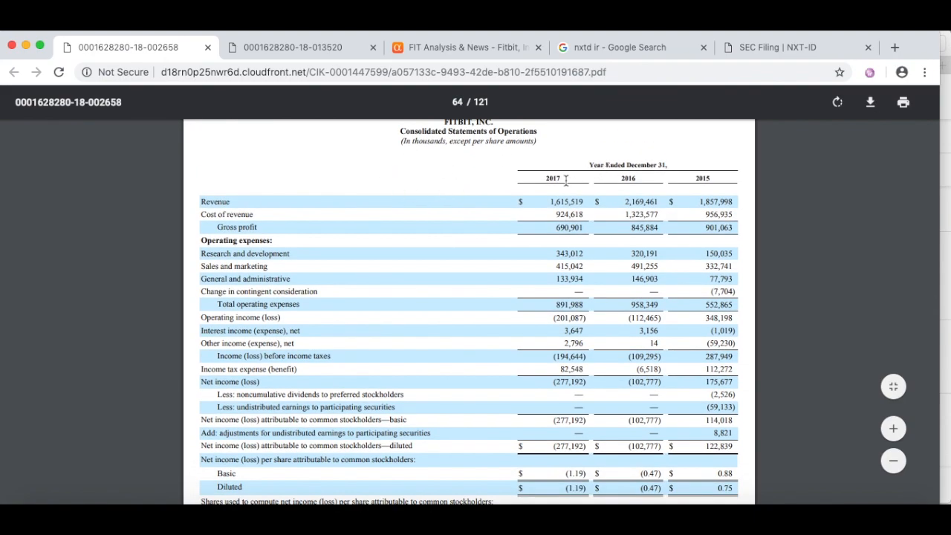
scroll("down", 3)
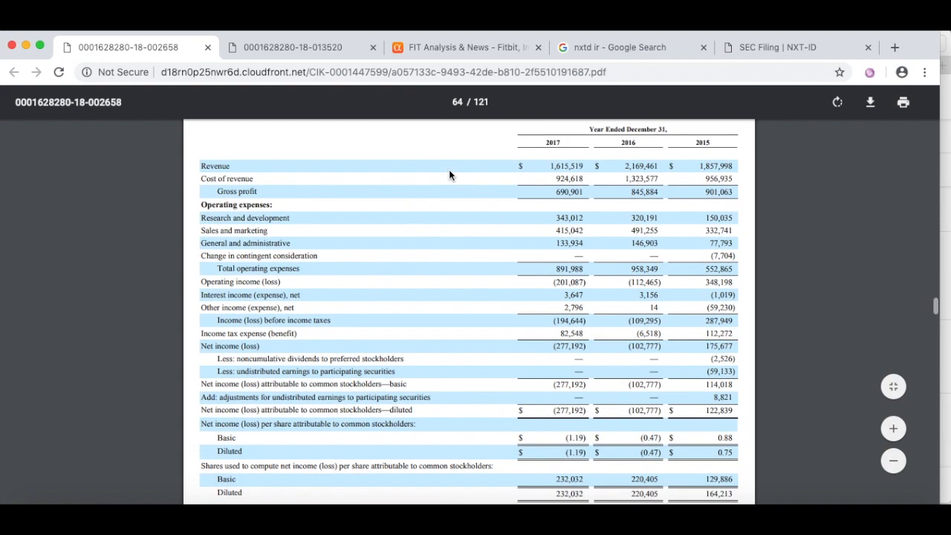
scroll("down", 3)
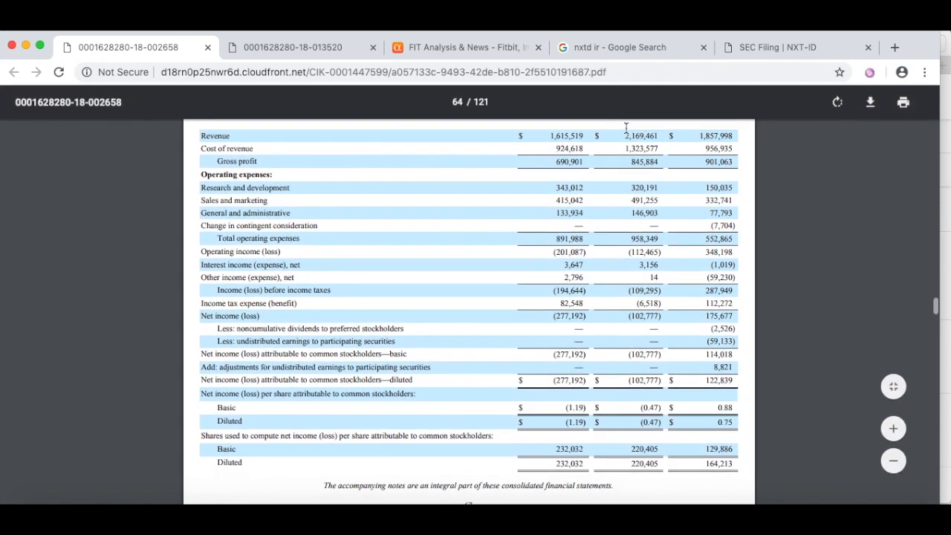
scroll("down", 3)
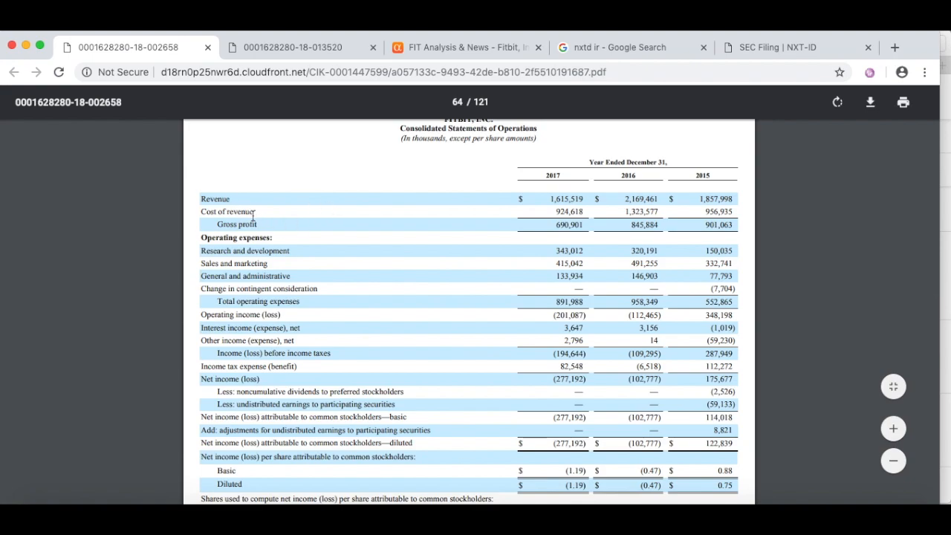
scroll("down", 3)
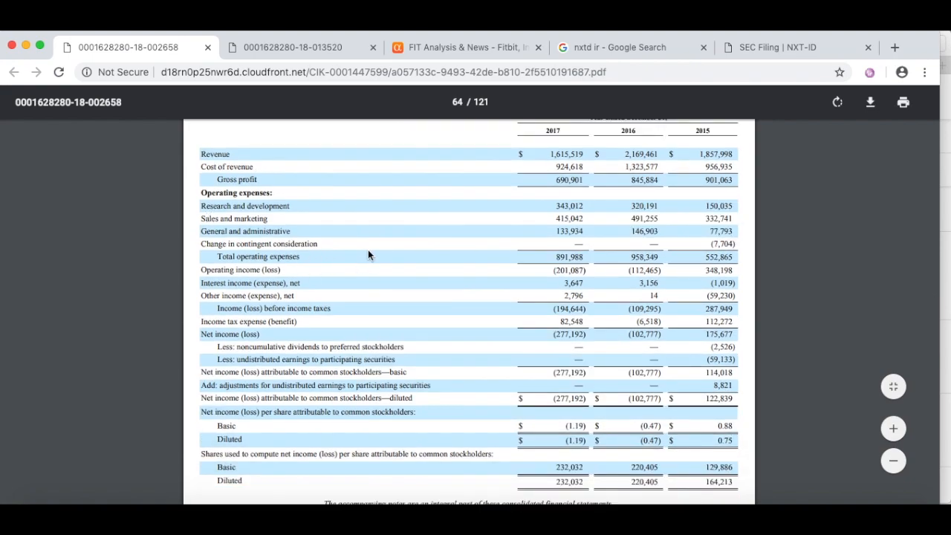
scroll("down", 3)
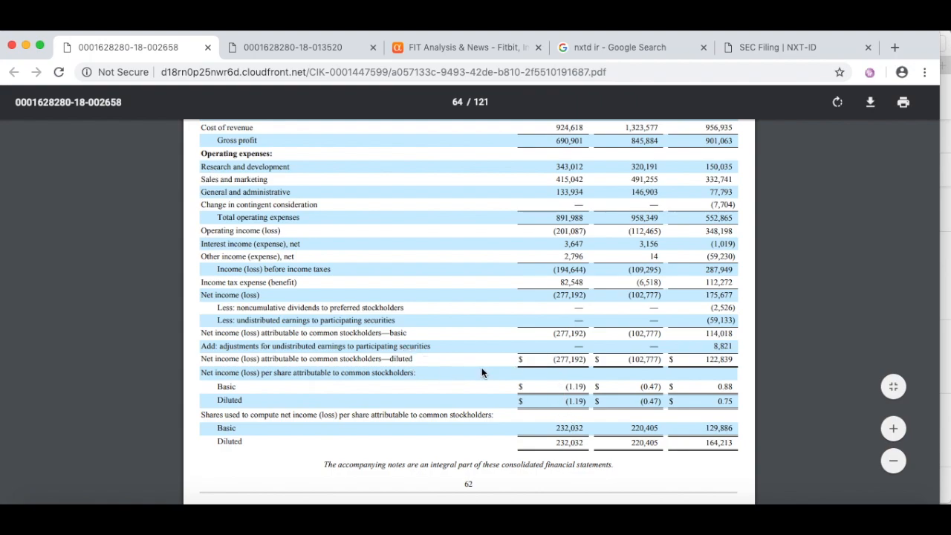
mouse_move(561, 384)
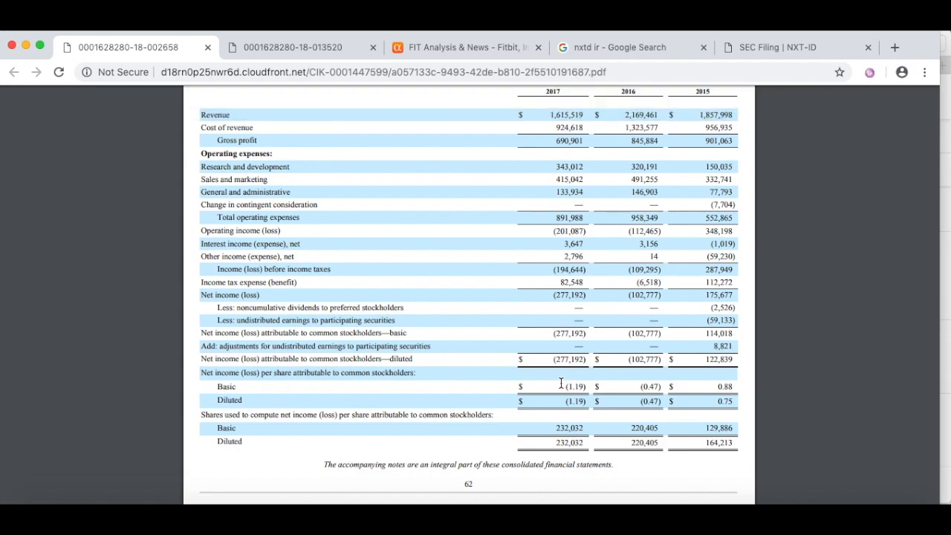
scroll("down", 3)
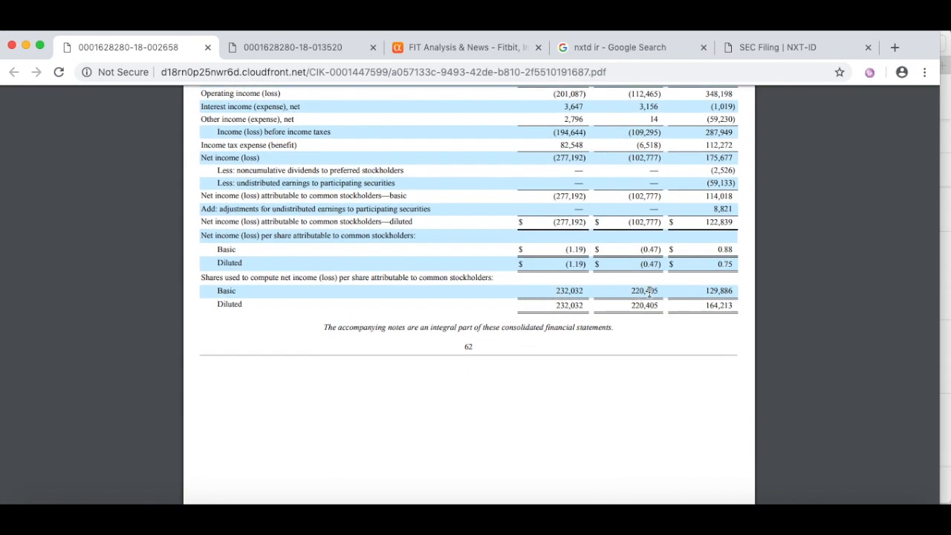
mouse_move(707, 253)
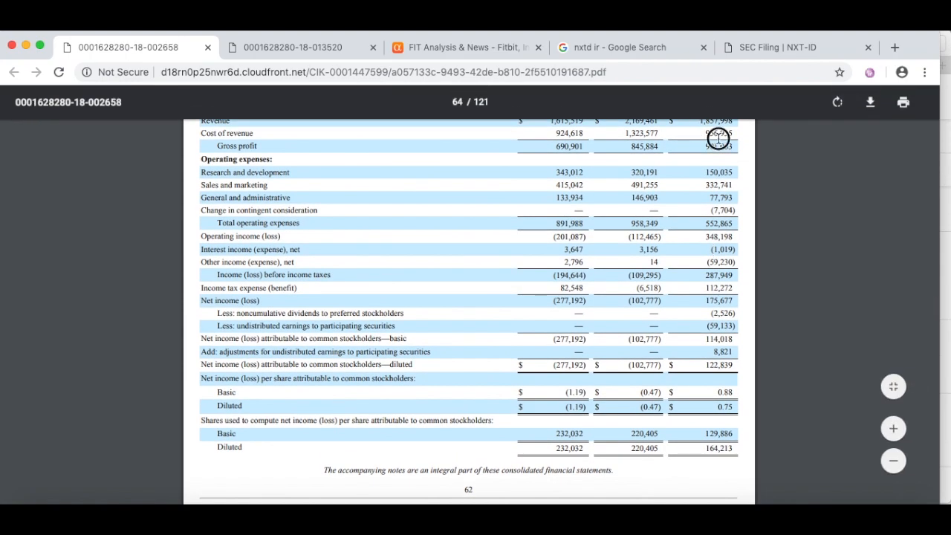
mouse_move(800, 316)
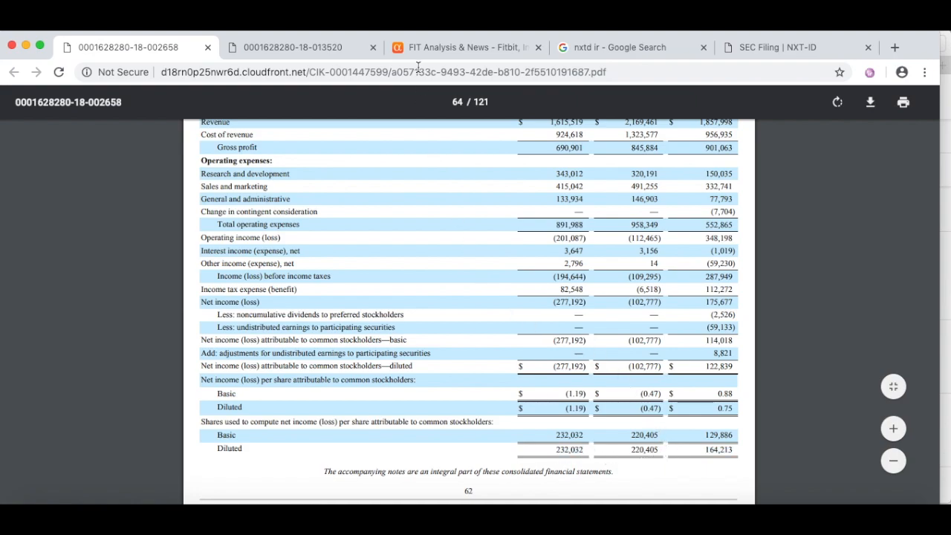
Compare Fitbit's stock chart and 2015 peak against the 10-K, selecting the 2017 basic loss per share
left_click(464, 46)
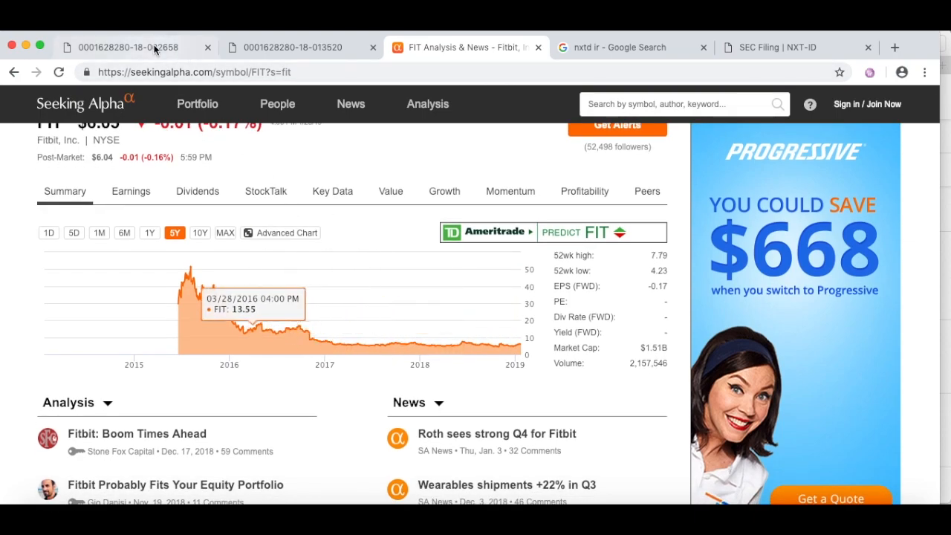
left_click(126, 46)
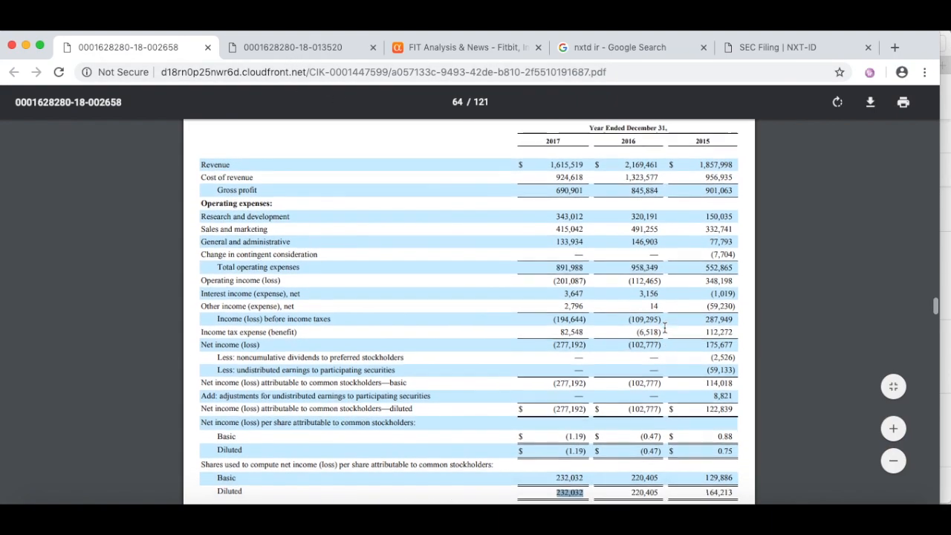
scroll("down", 3)
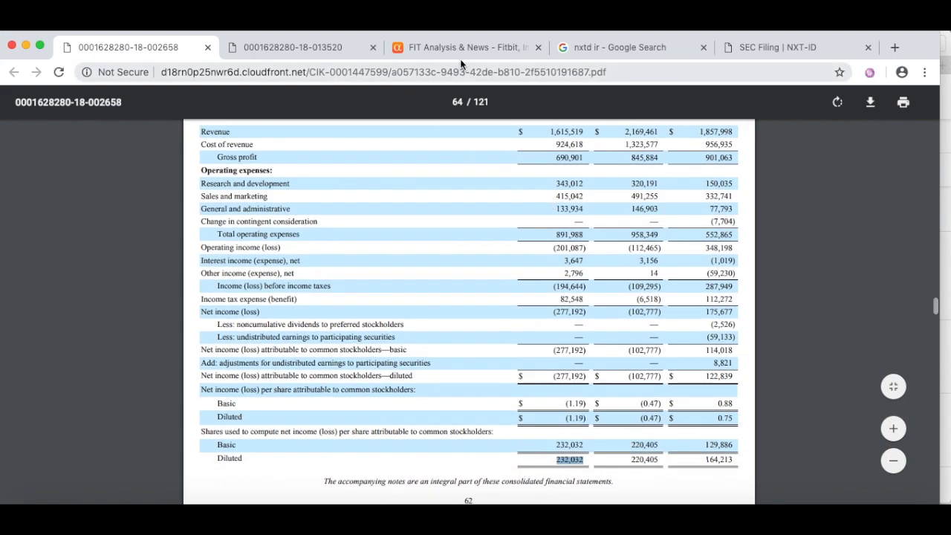
left_click(463, 46)
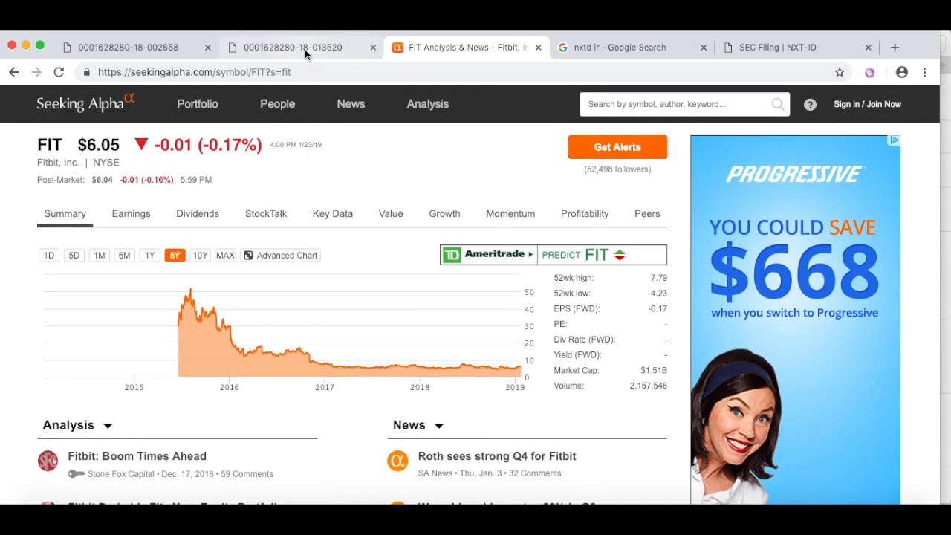
left_click(126, 46)
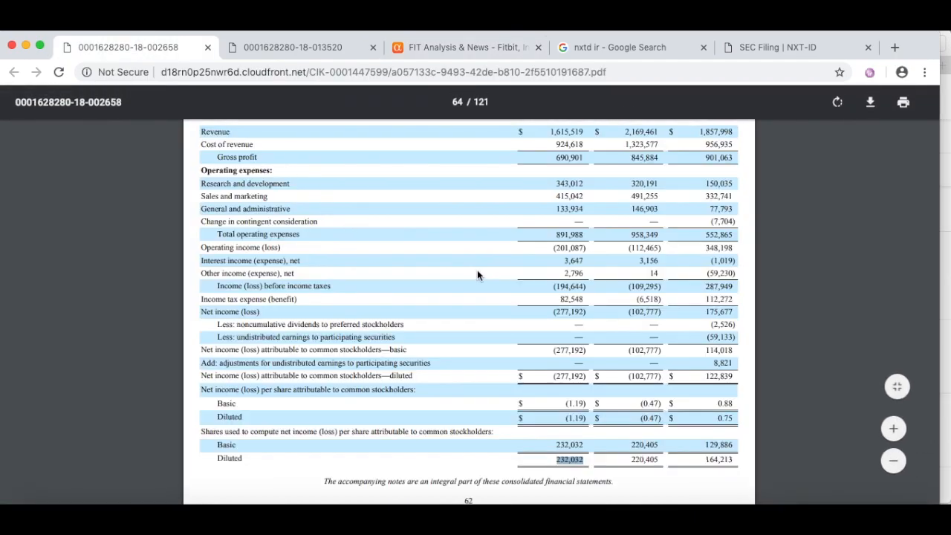
scroll("down", 3)
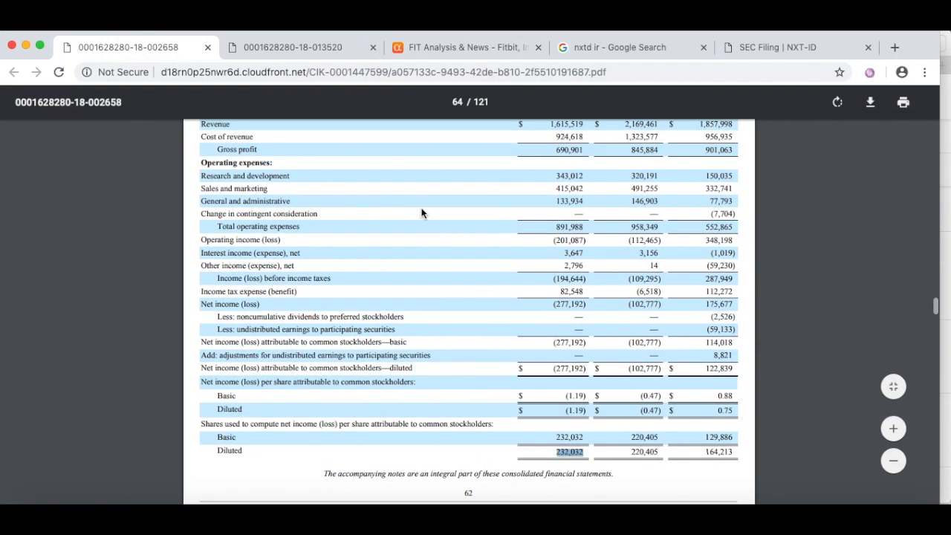
scroll("down", 3)
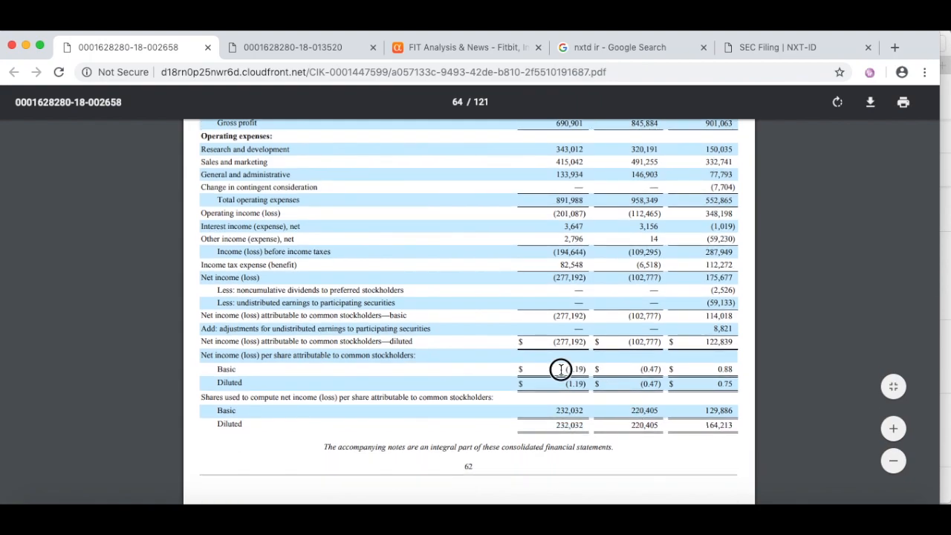
left_click_drag(562, 369, 725, 369)
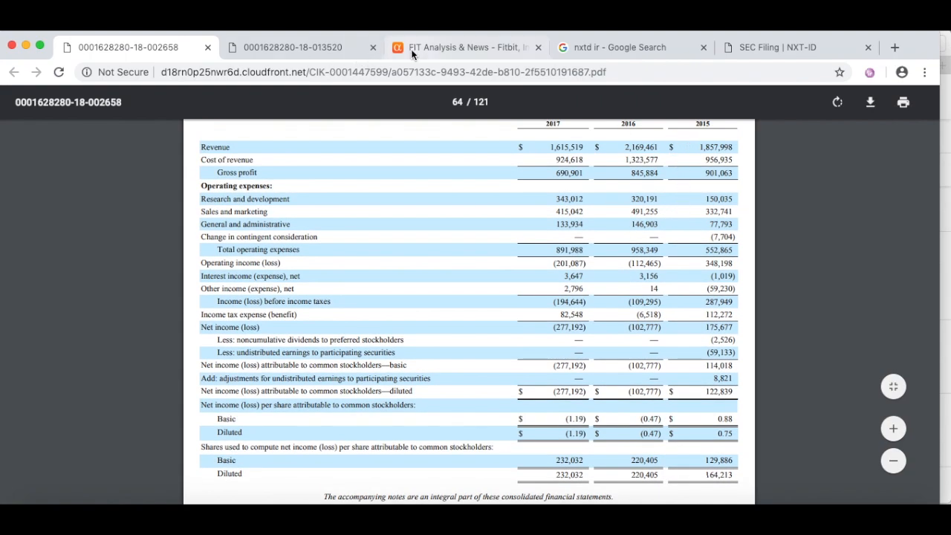
left_click(461, 46)
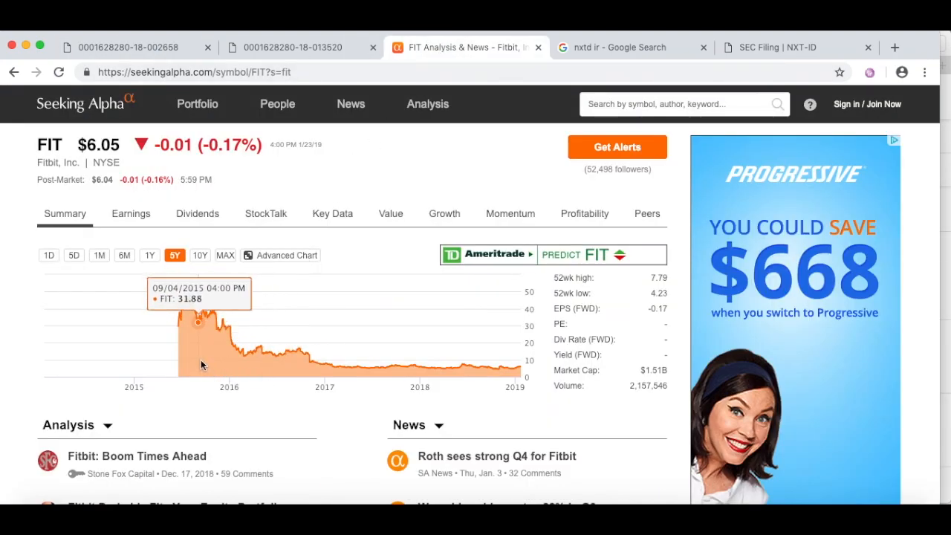
left_click(127, 46)
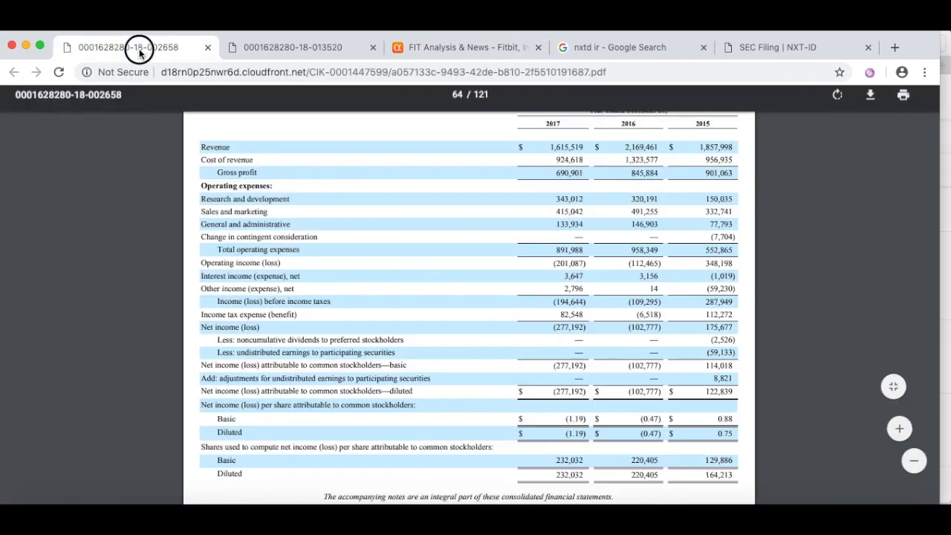
scroll("down", 3)
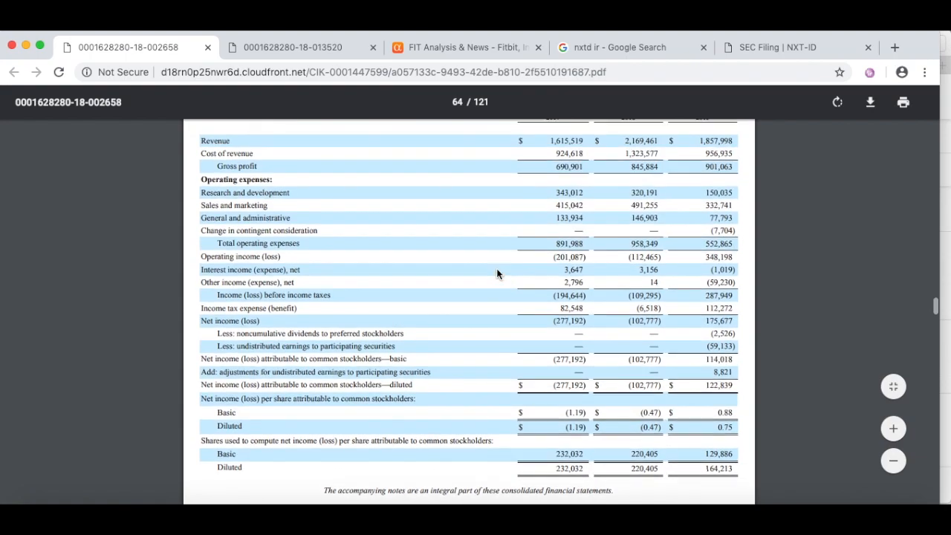
Skim Fitbit's quarterly filing, then return to the FIT stock page and the Google results tab
left_click(291, 46)
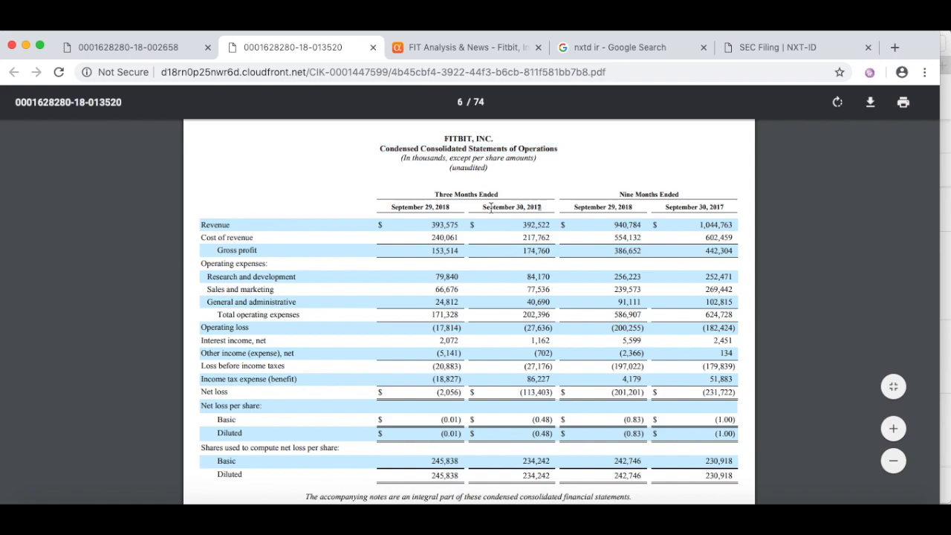
scroll("down", 3)
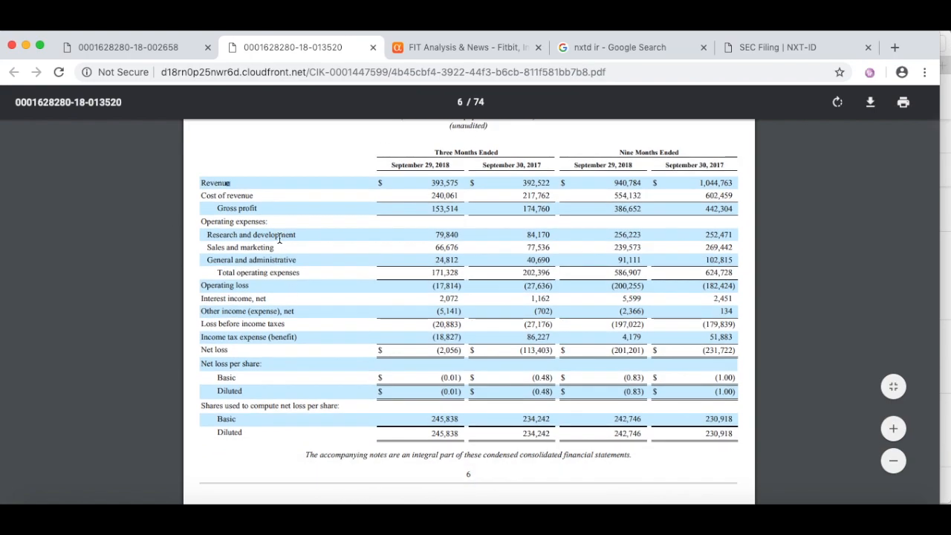
mouse_move(407, 358)
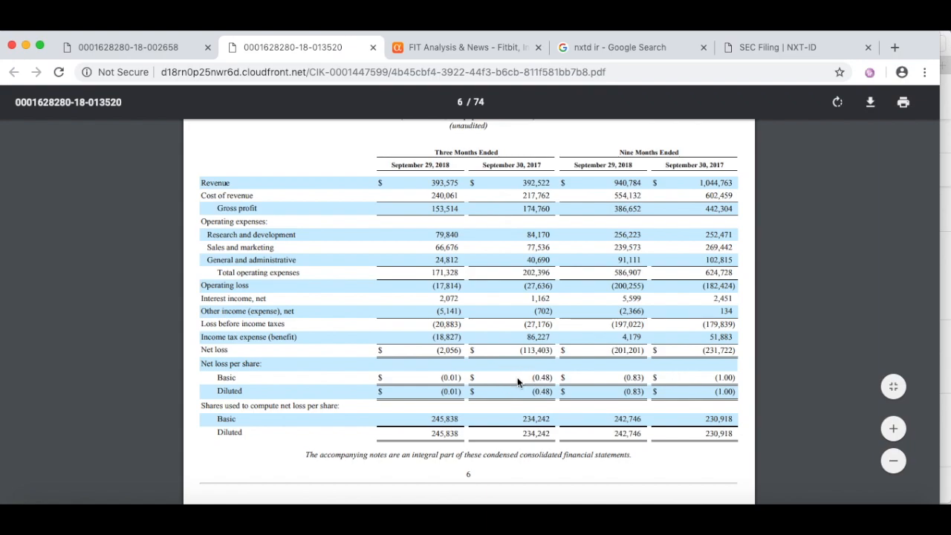
mouse_move(424, 422)
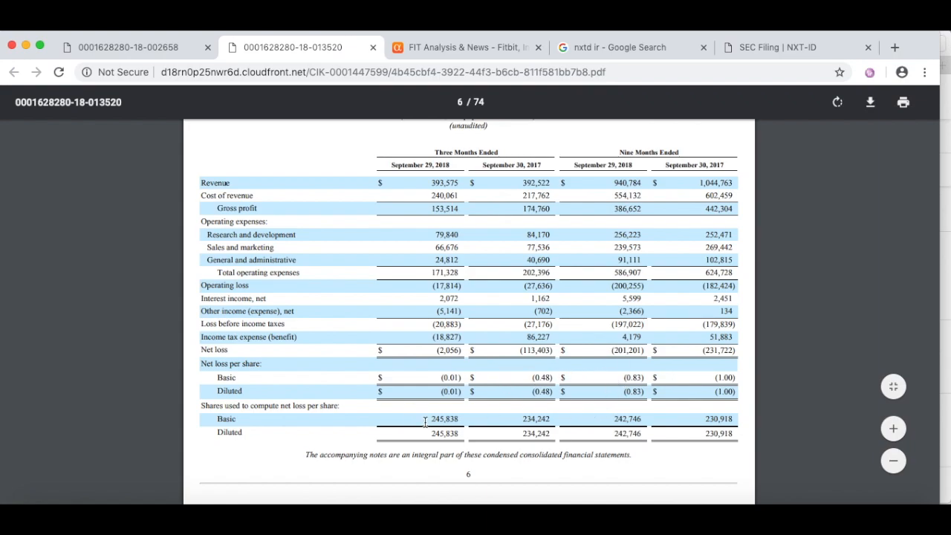
mouse_move(549, 429)
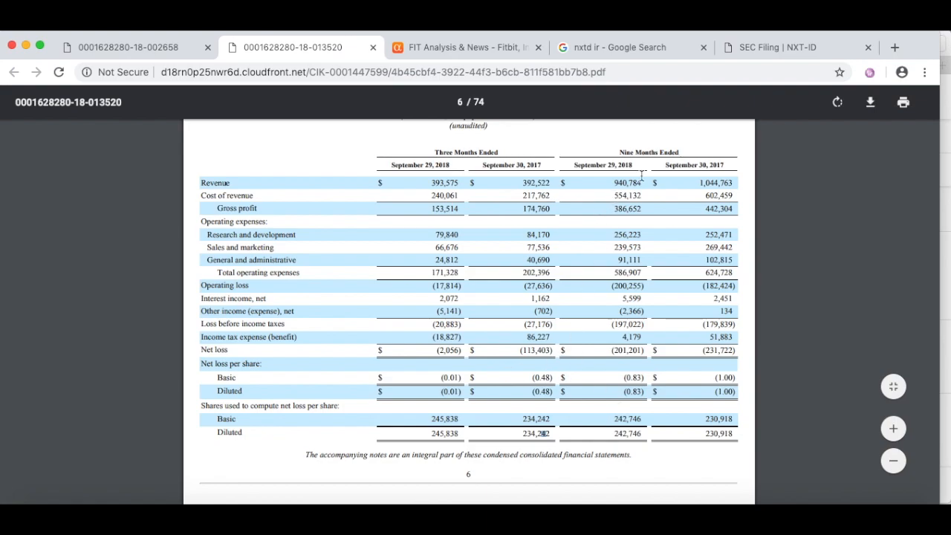
mouse_move(455, 431)
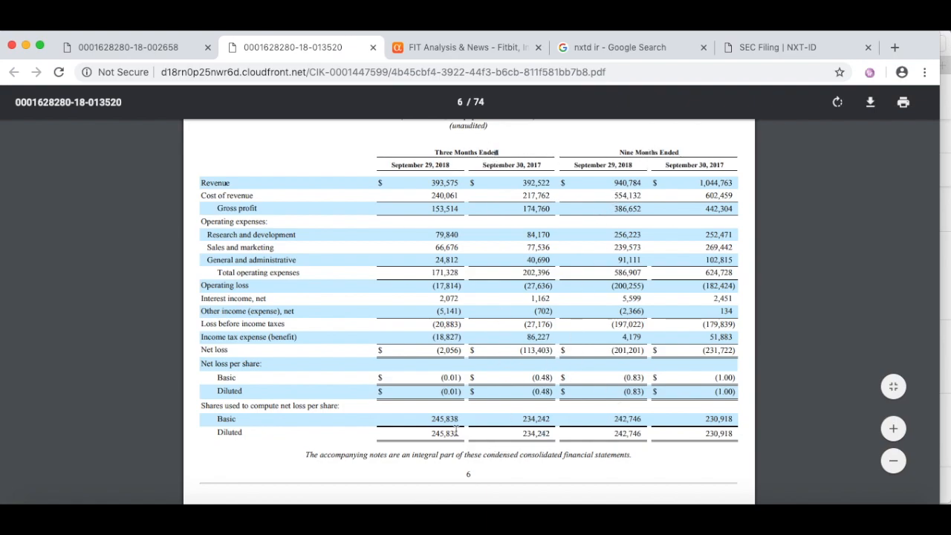
mouse_move(463, 428)
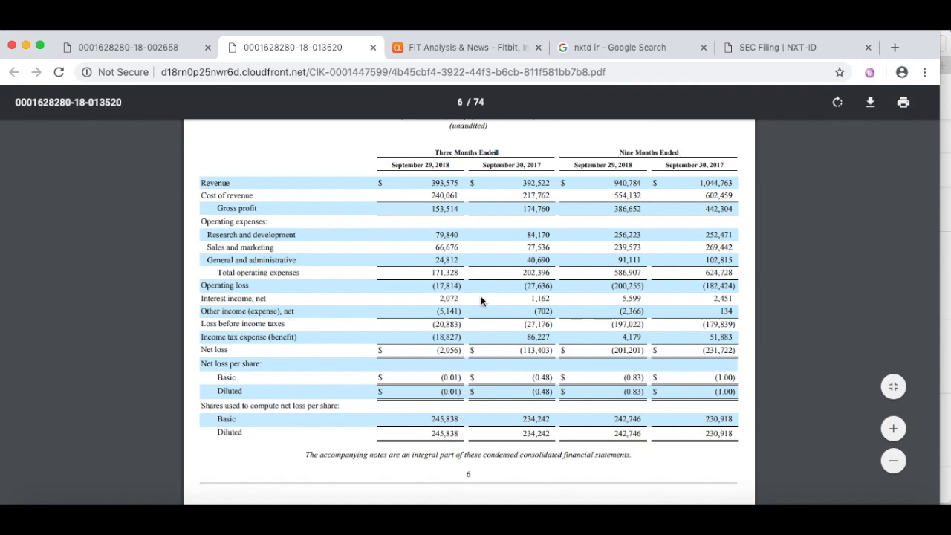
mouse_move(481, 273)
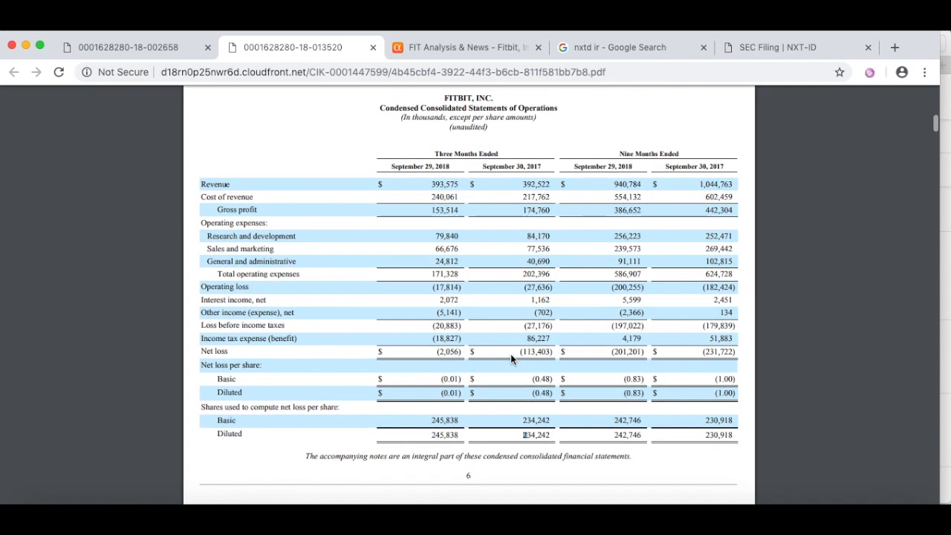
mouse_move(508, 340)
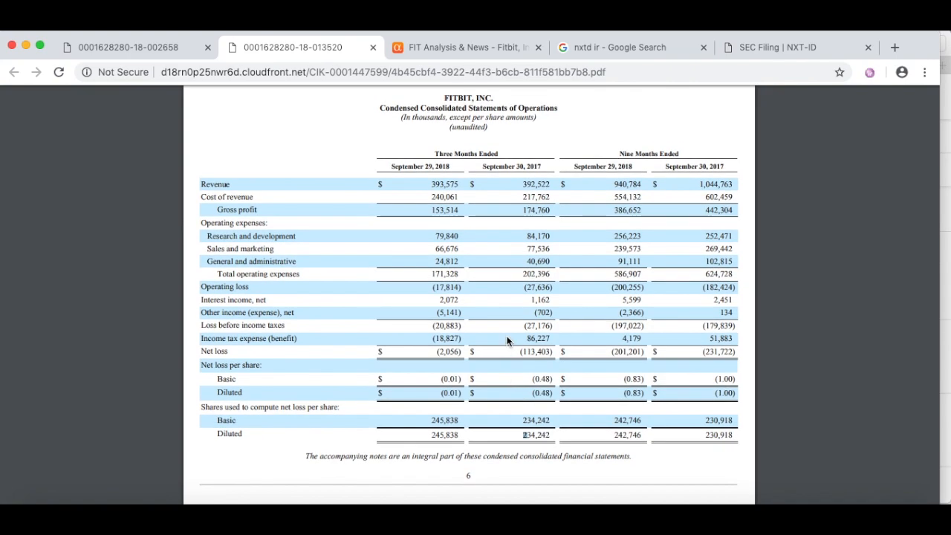
scroll("down", 3)
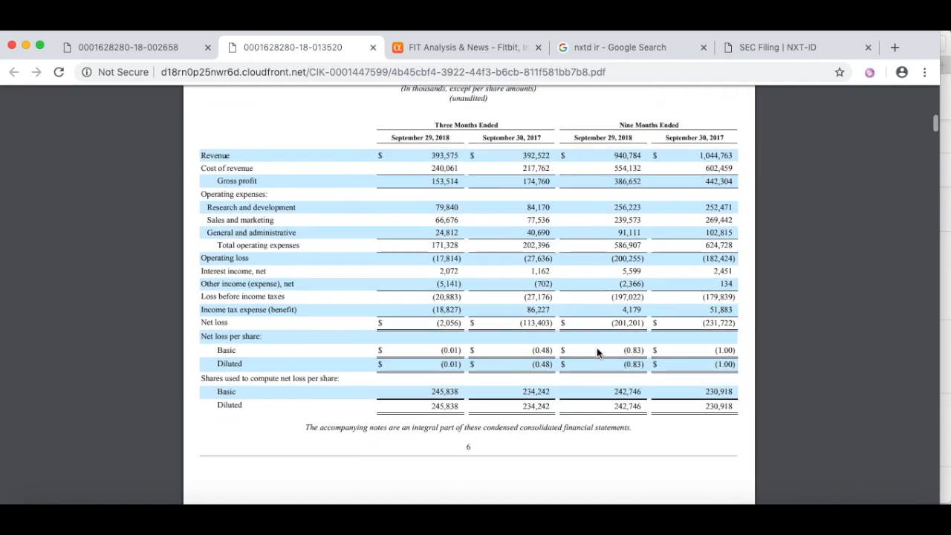
left_click(467, 46)
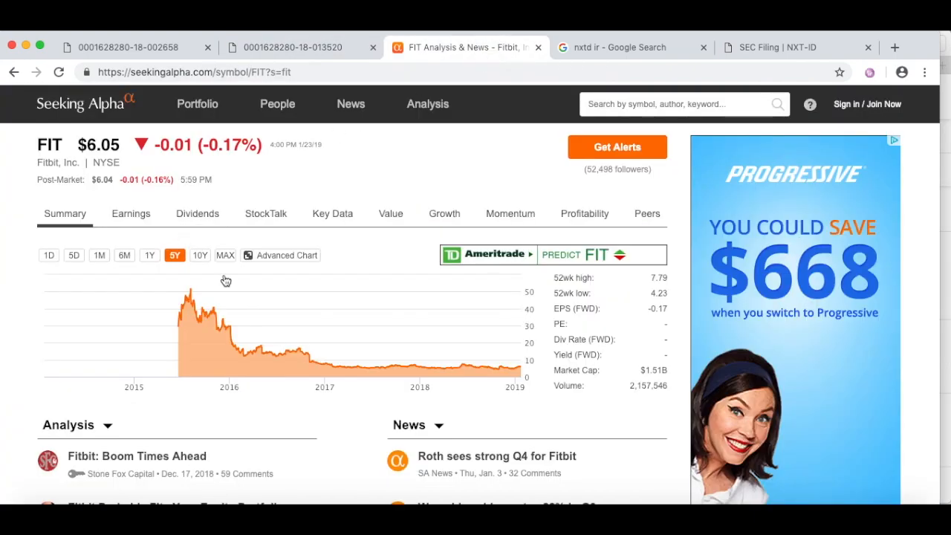
mouse_move(401, 361)
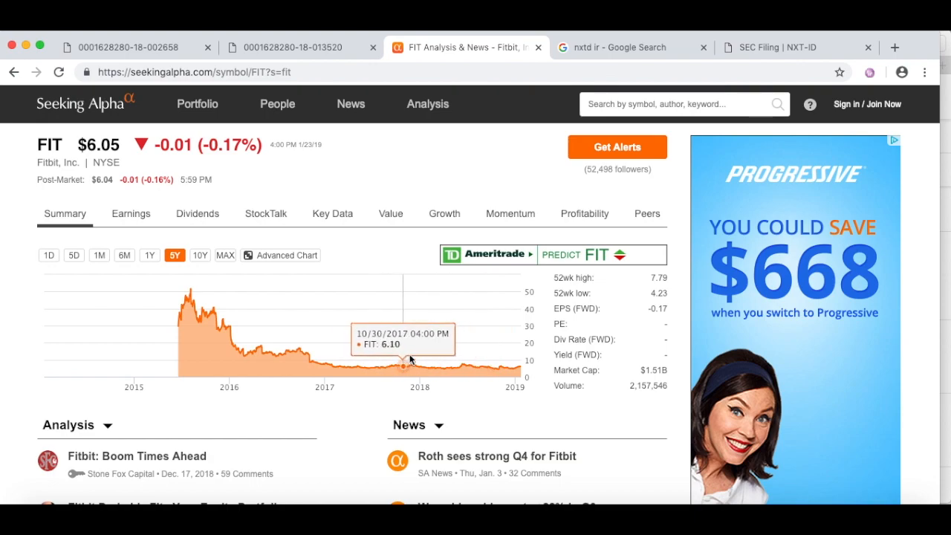
left_click(624, 46)
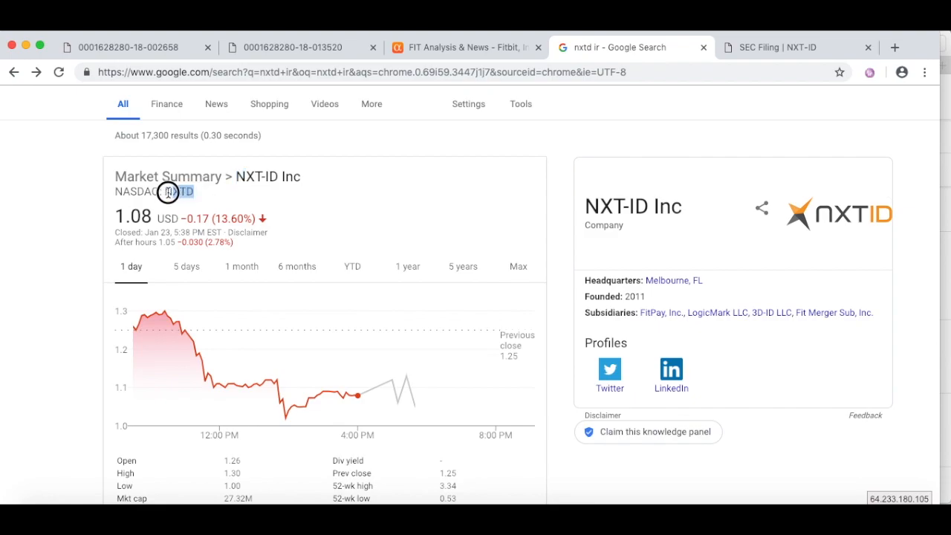
Open the 'Investor Relations - NXT-ID' result from the nxtd ir Google search
scroll("down", 3)
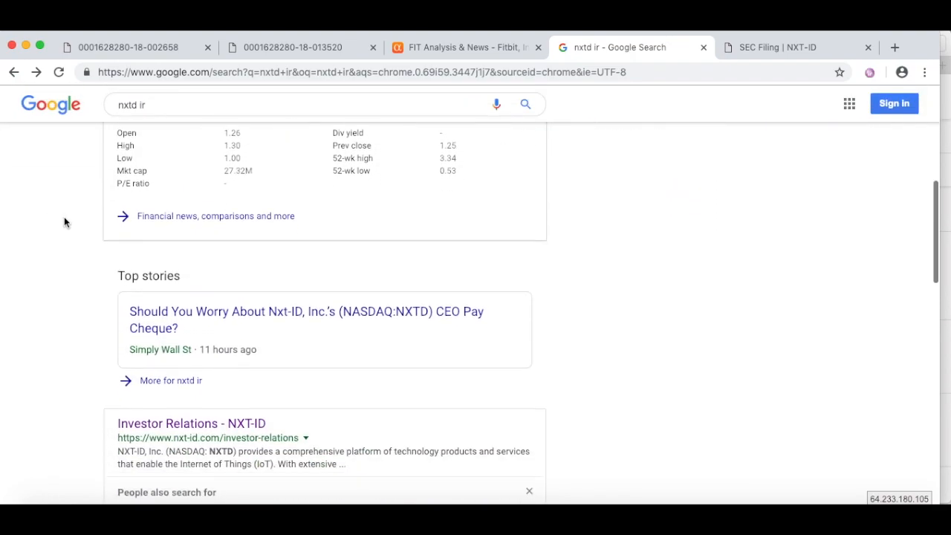
scroll("down", 3)
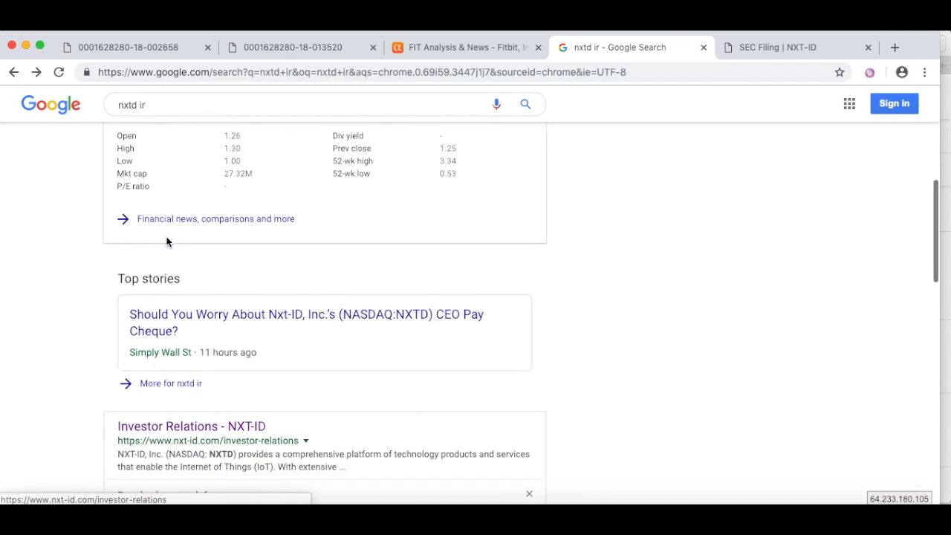
scroll("down", 3)
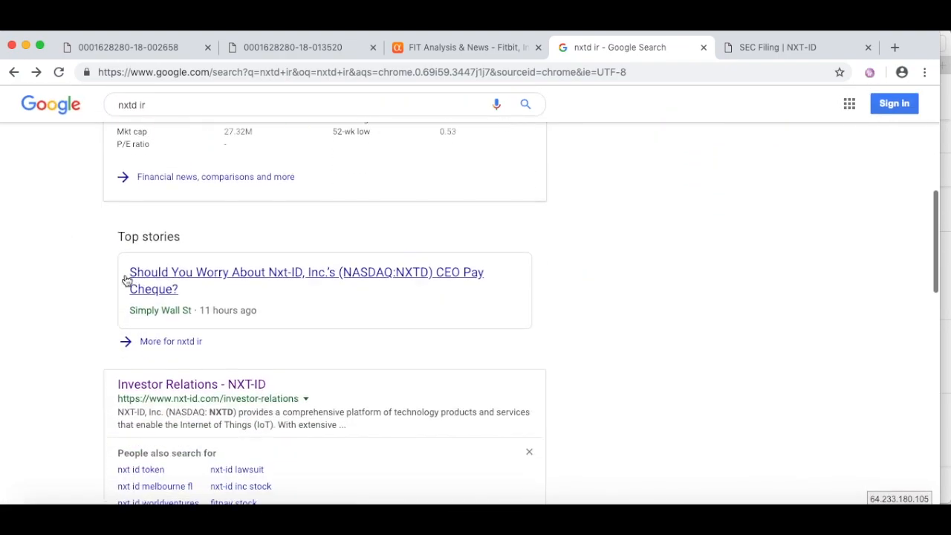
scroll("down", 3)
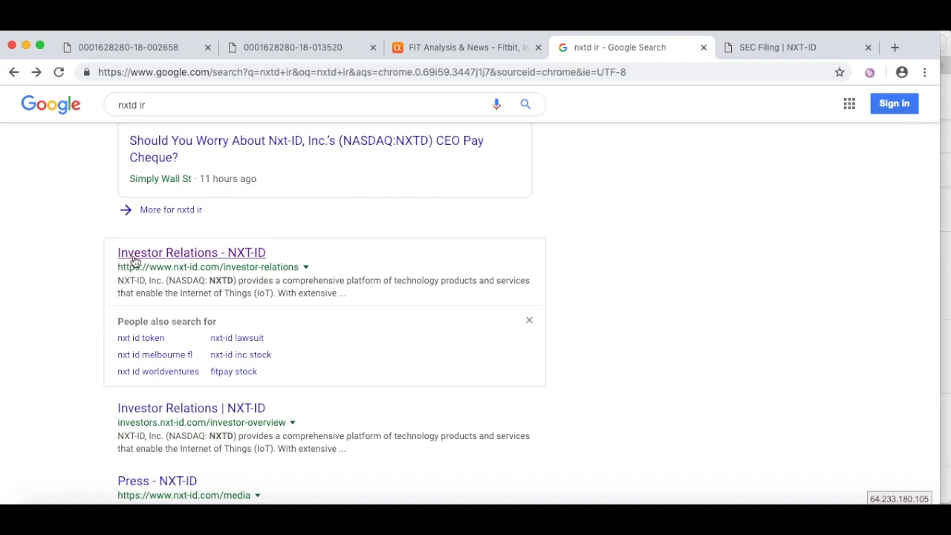
mouse_move(223, 258)
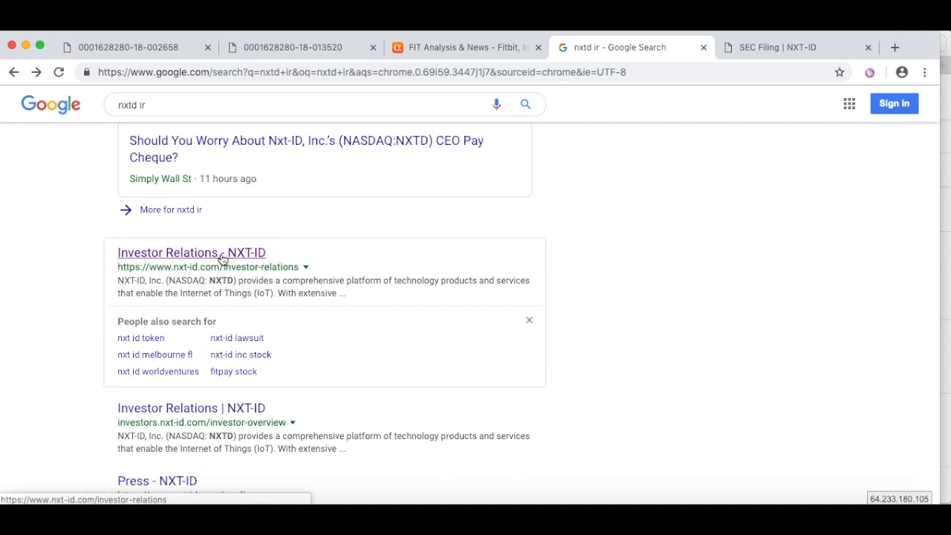
left_click(191, 253)
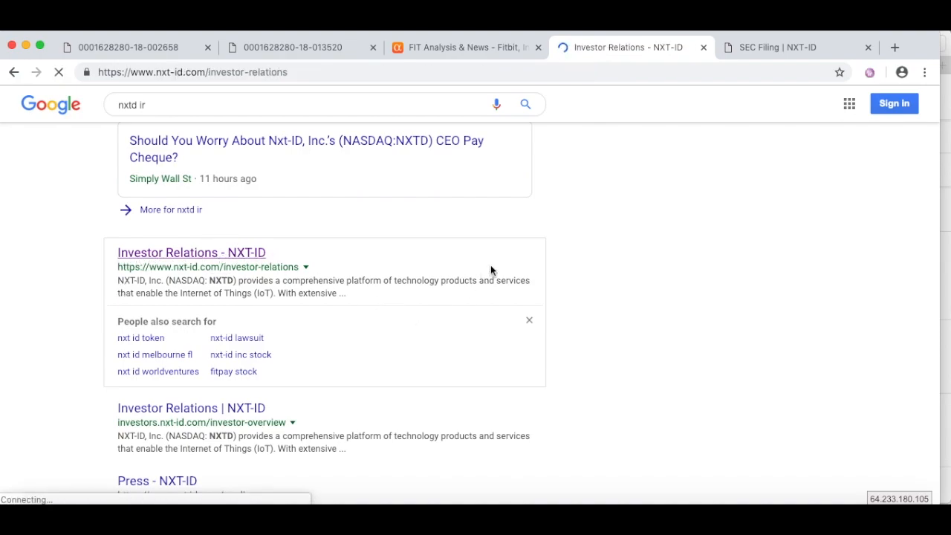
Load NXT-ID's Investor Relations page and select the message that the investor site may be down
left_click(190, 253)
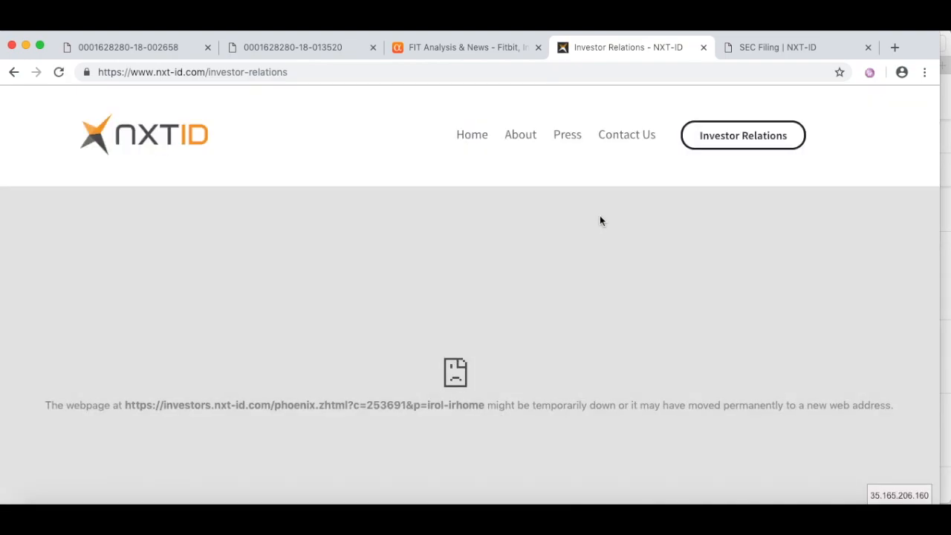
scroll("down", 3)
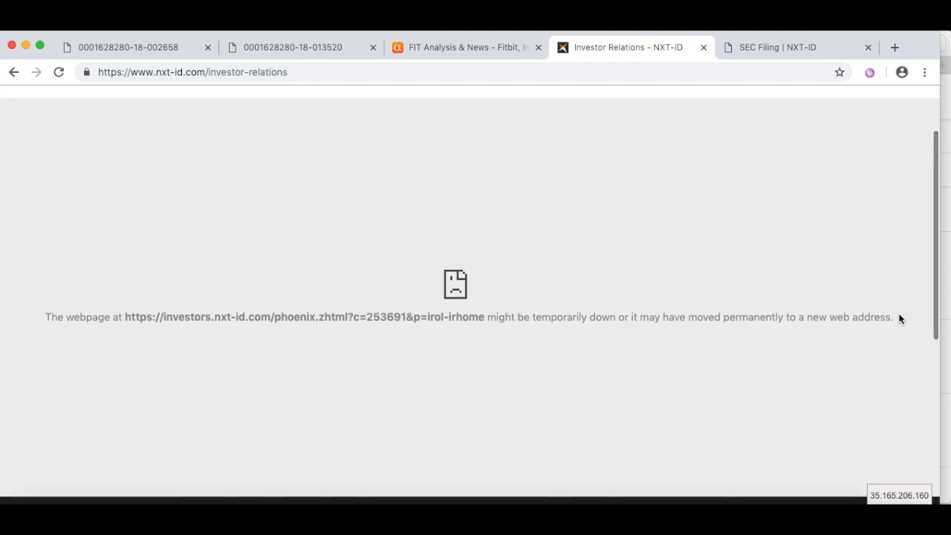
left_click_drag(899, 318, 44, 318)
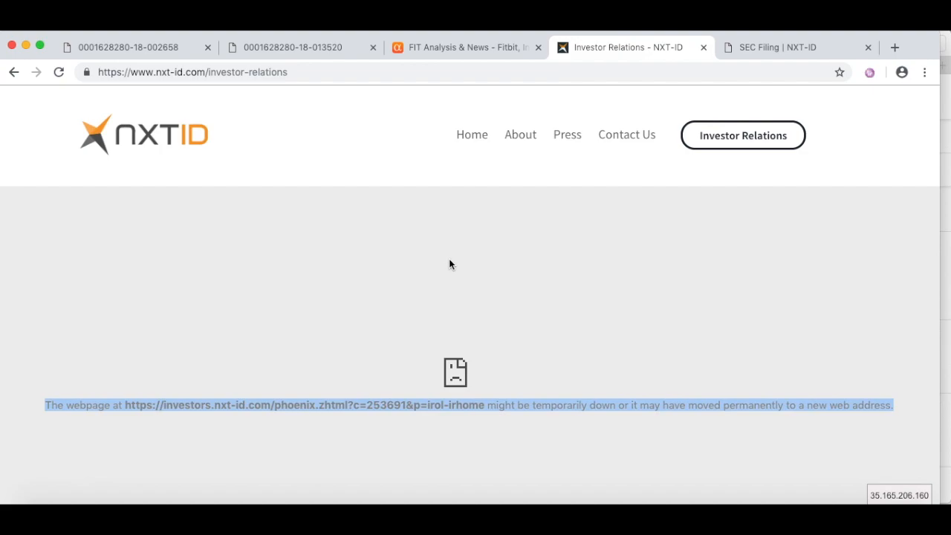
scroll("down", 3)
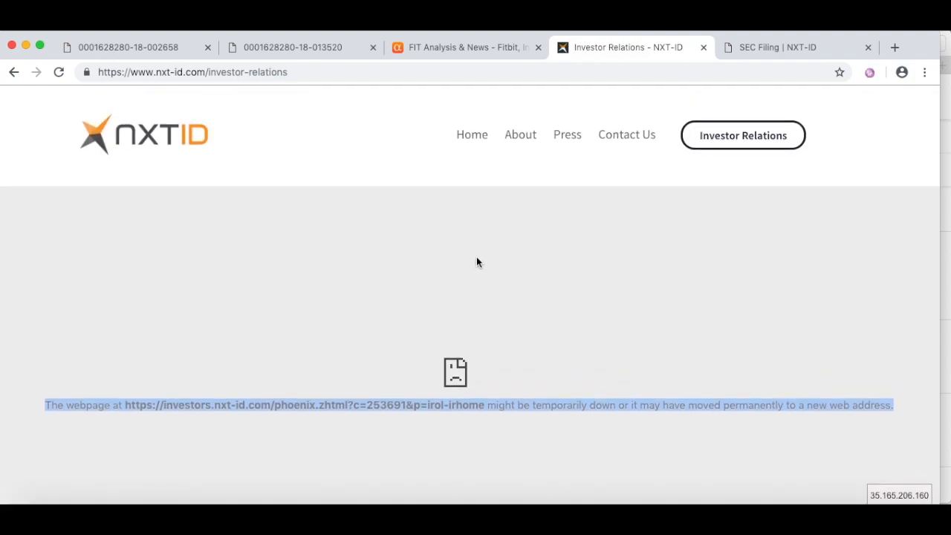
mouse_move(719, 290)
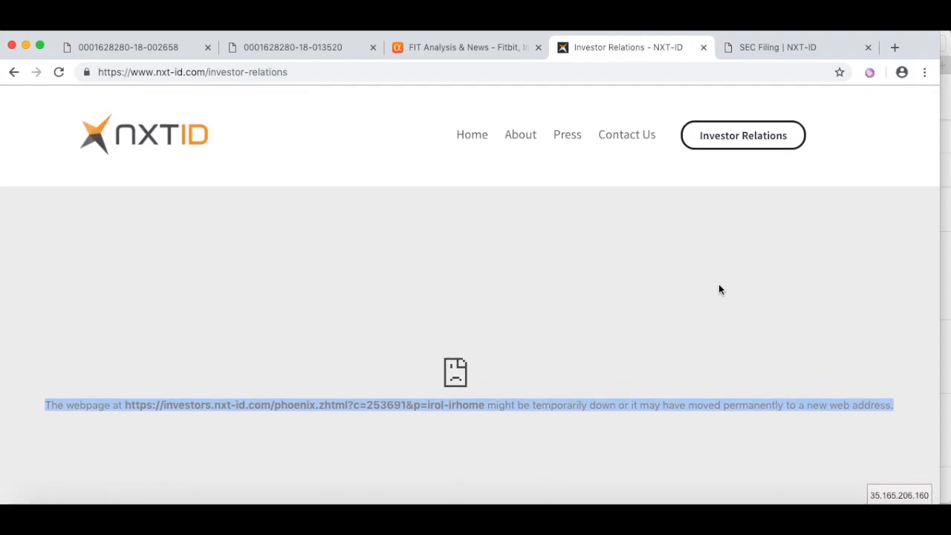
mouse_move(823, 378)
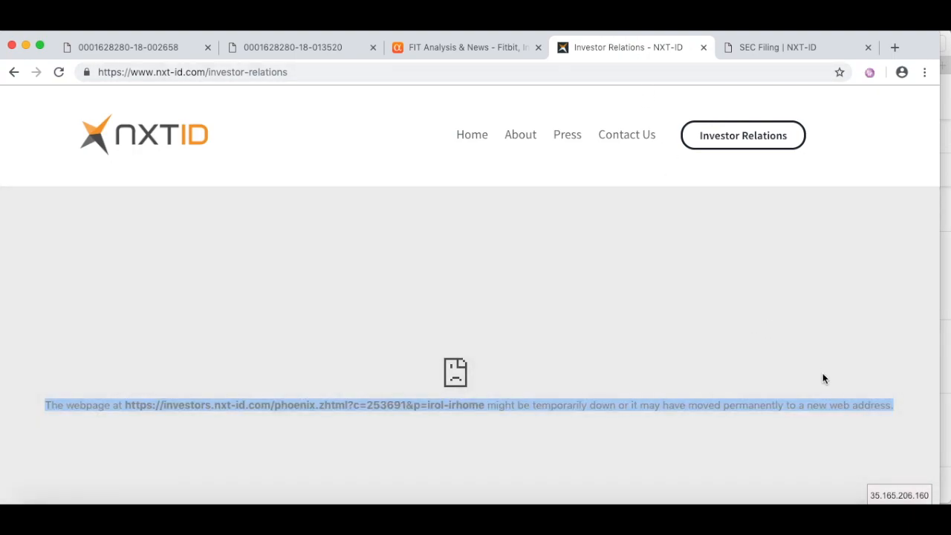
mouse_move(413, 337)
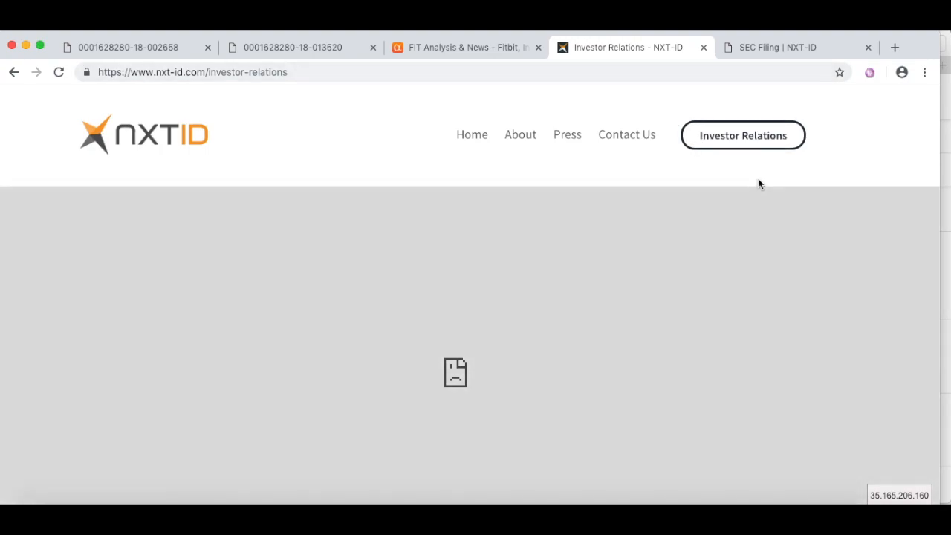
mouse_move(731, 124)
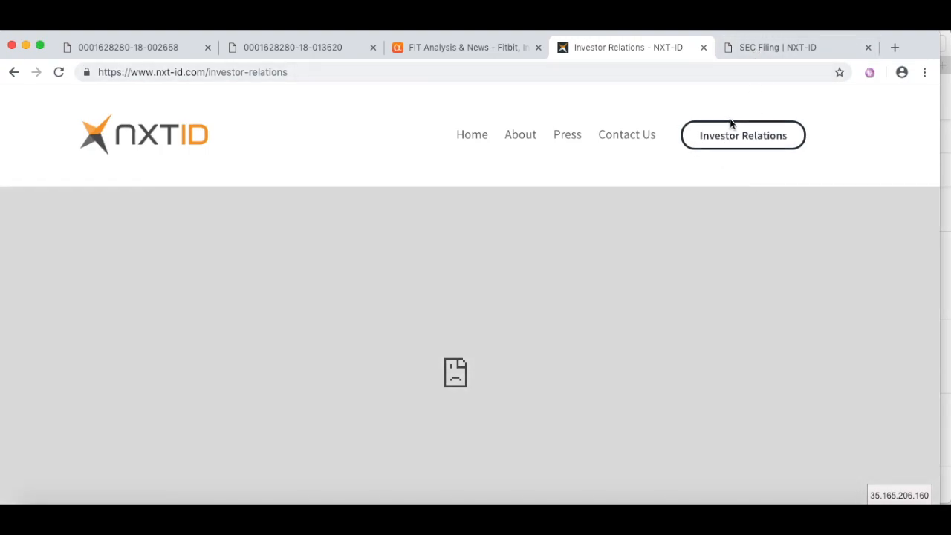
Open NXT-ID's separate investor overview site, then settle on the SEC filing's Financings section
left_click(743, 136)
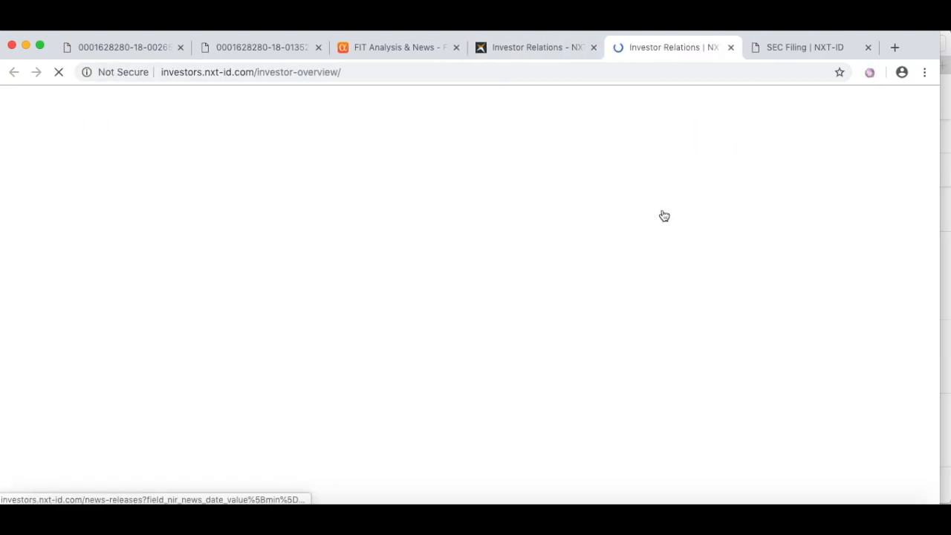
left_click(810, 46)
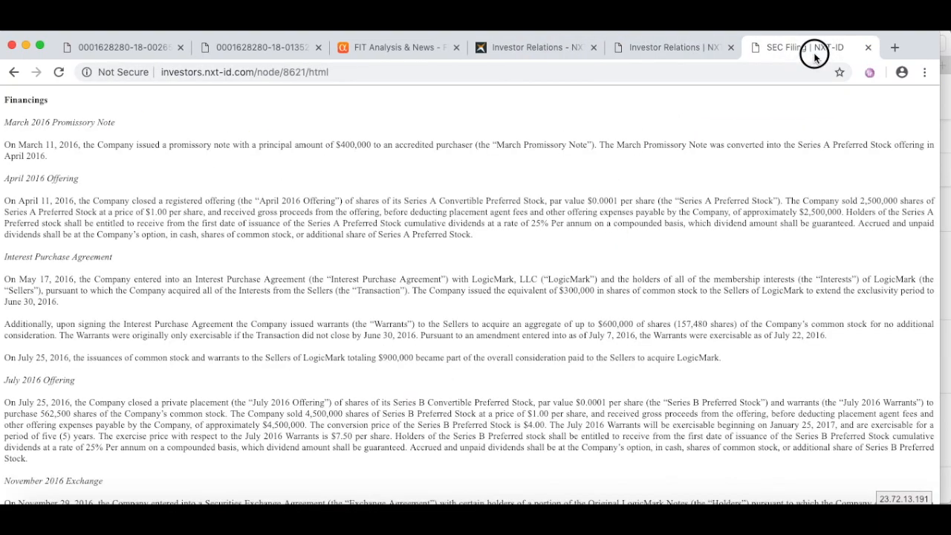
left_click(669, 46)
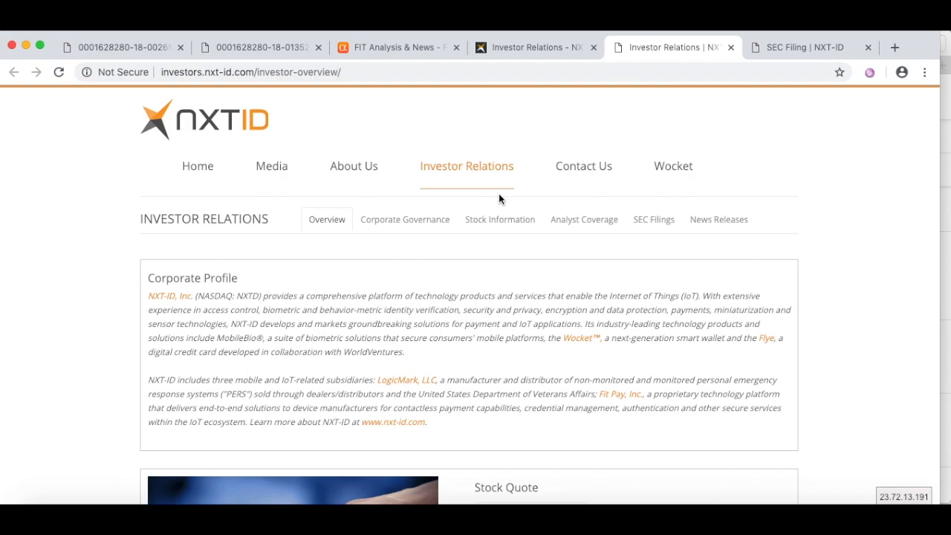
left_click(809, 46)
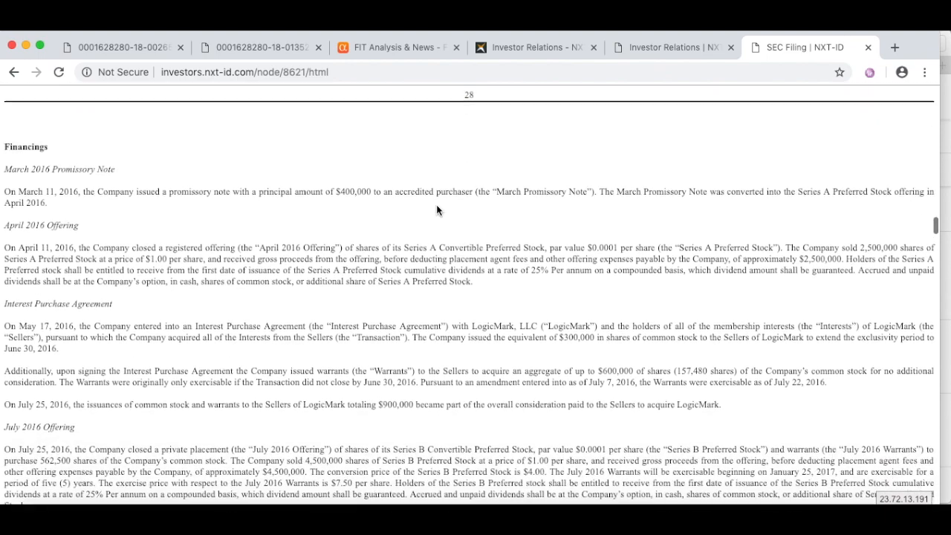
scroll("down", 3)
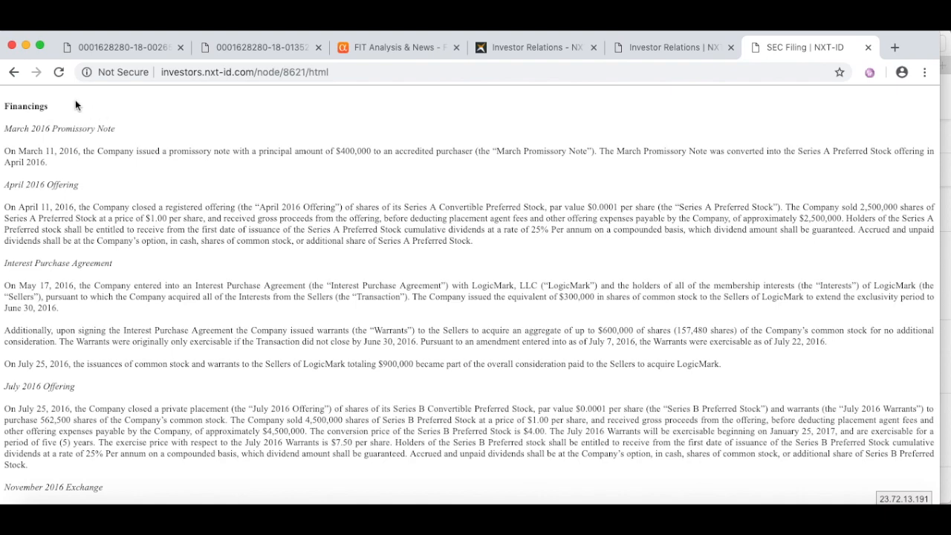
double_click(27, 107)
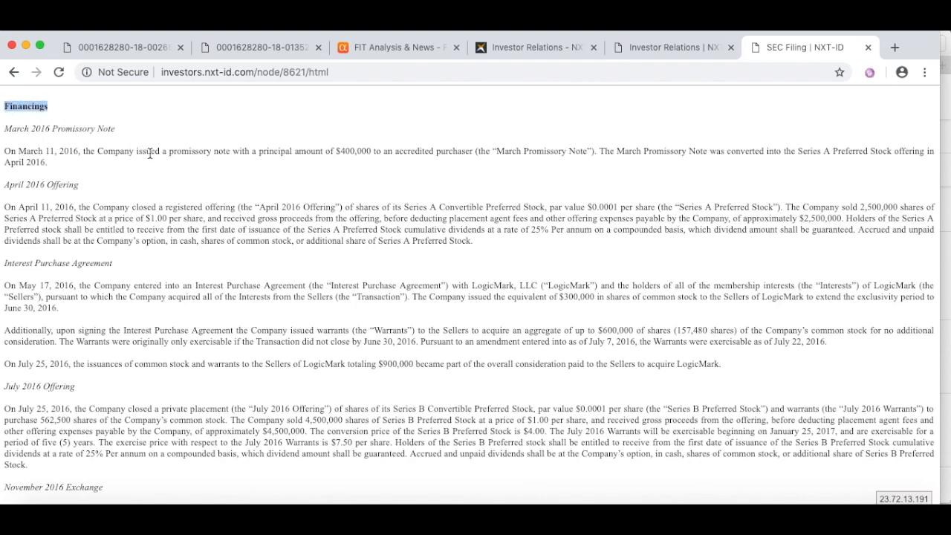
scroll("down", 3)
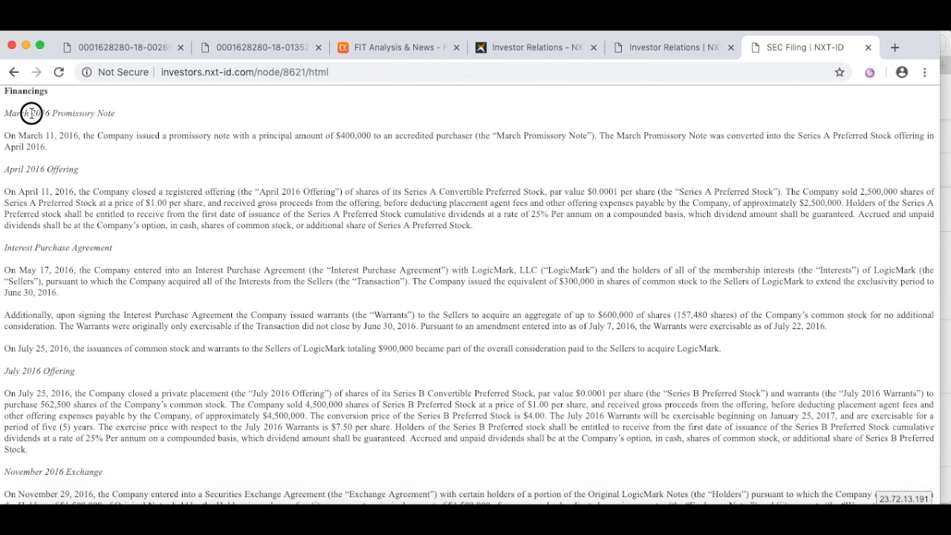
left_click_drag(33, 113, 113, 113)
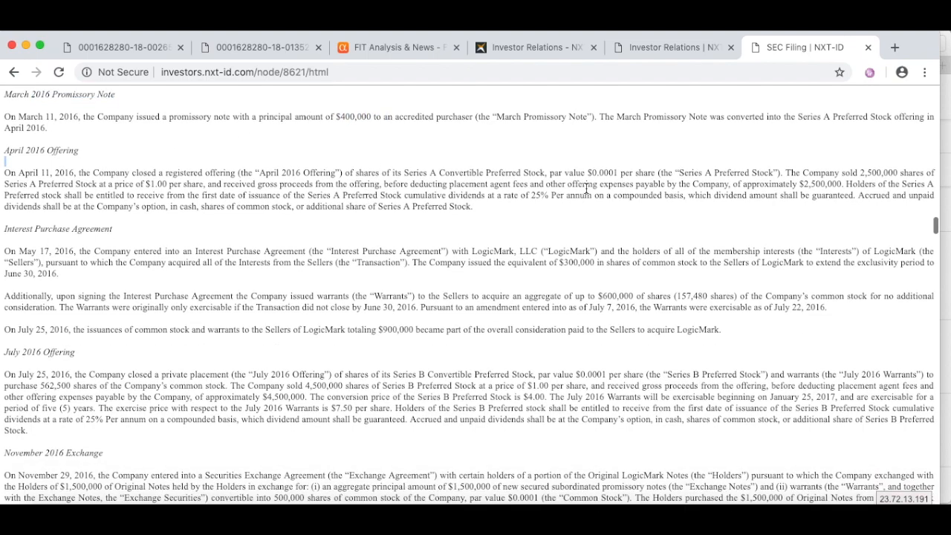
left_click_drag(95, 172, 230, 172)
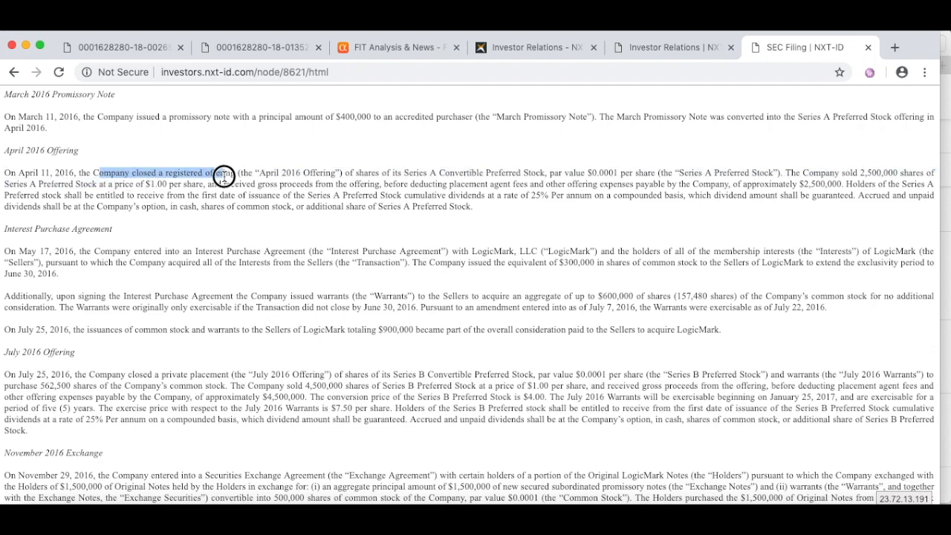
scroll("down", 3)
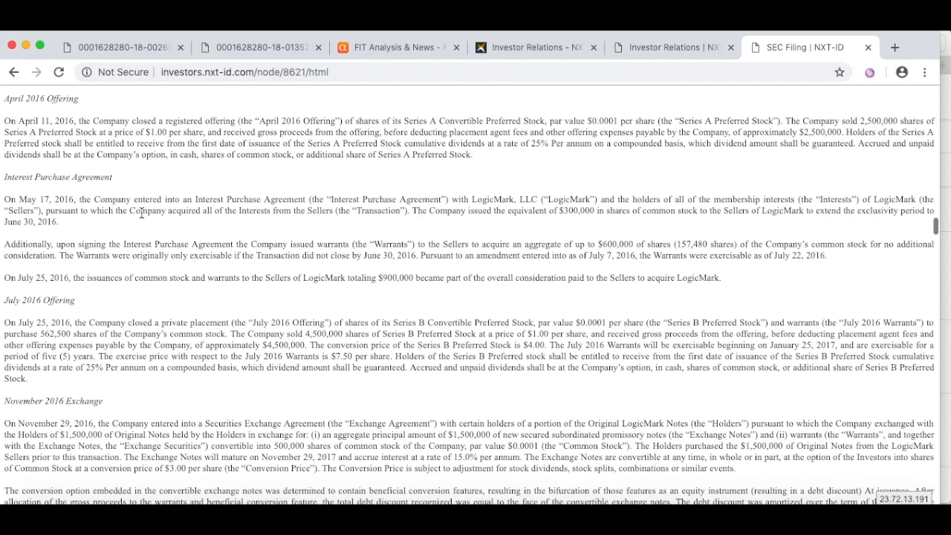
scroll("down", 3)
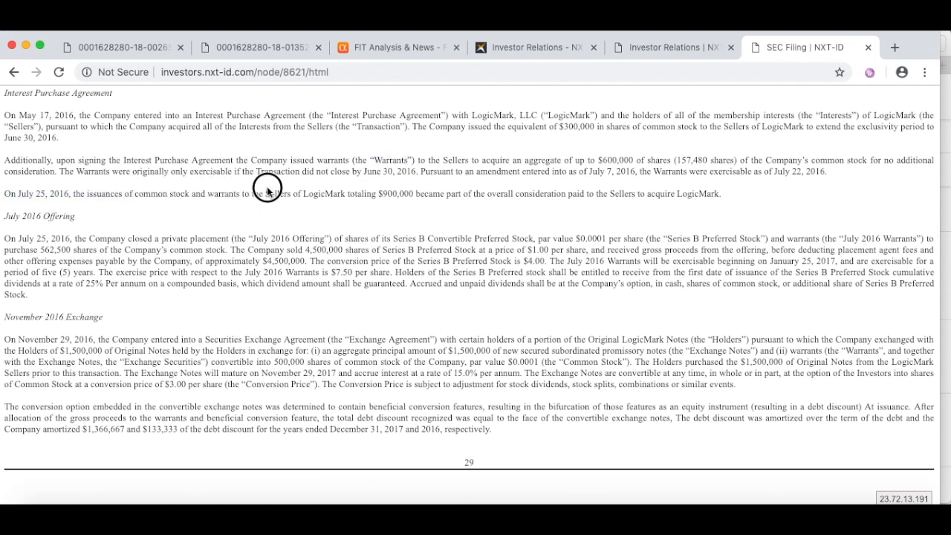
left_click_drag(0, 193, 439, 193)
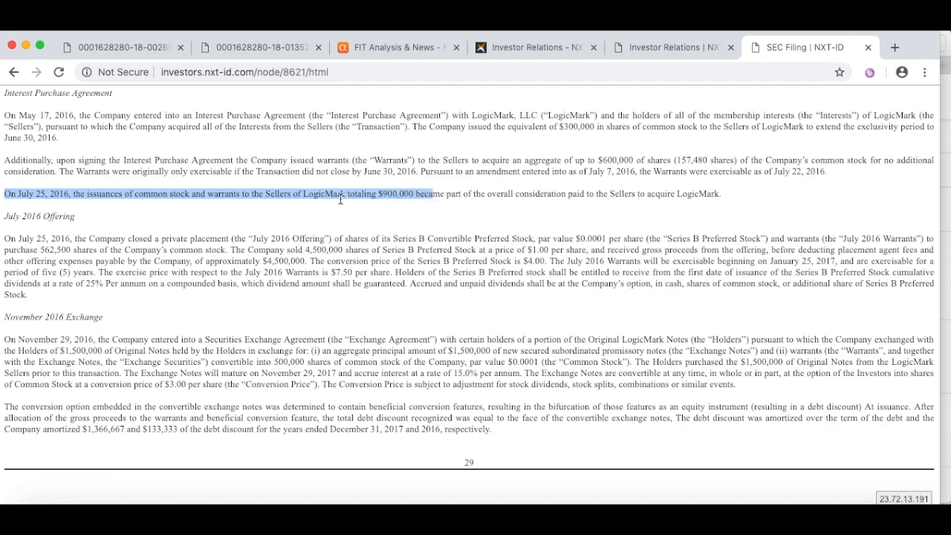
scroll("down", 3)
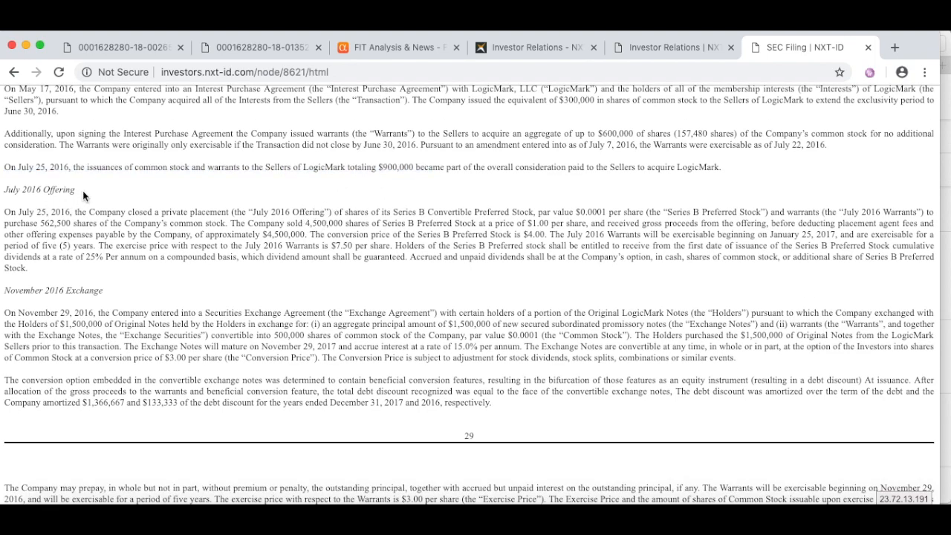
scroll("down", 3)
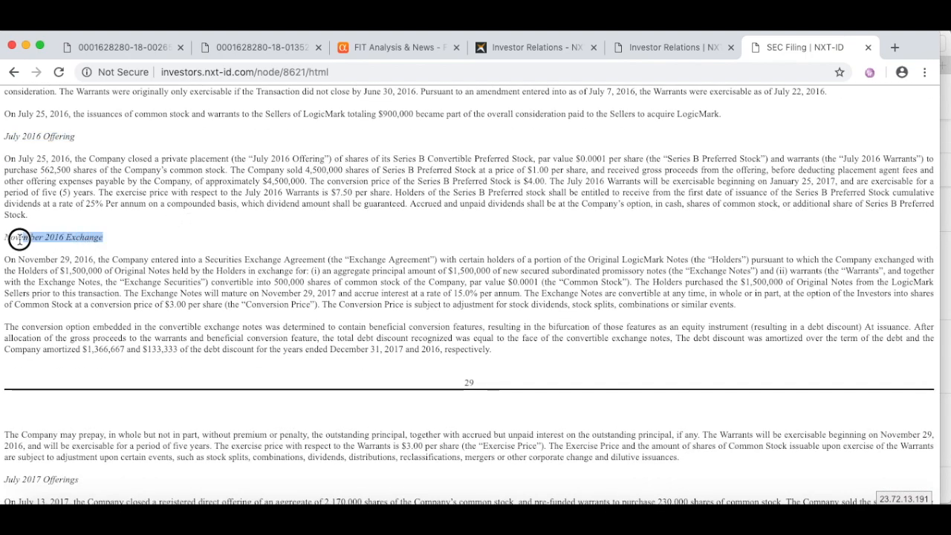
scroll("down", 3)
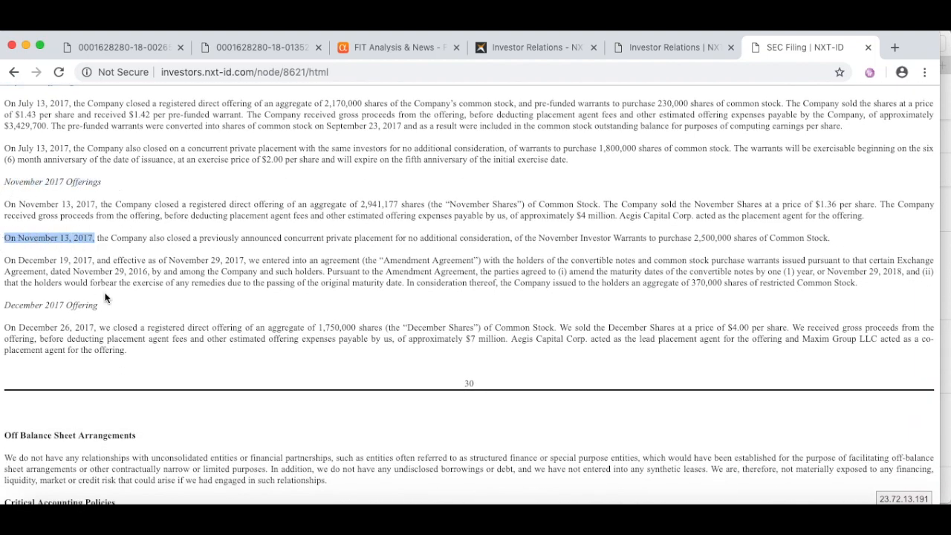
scroll("down", 3)
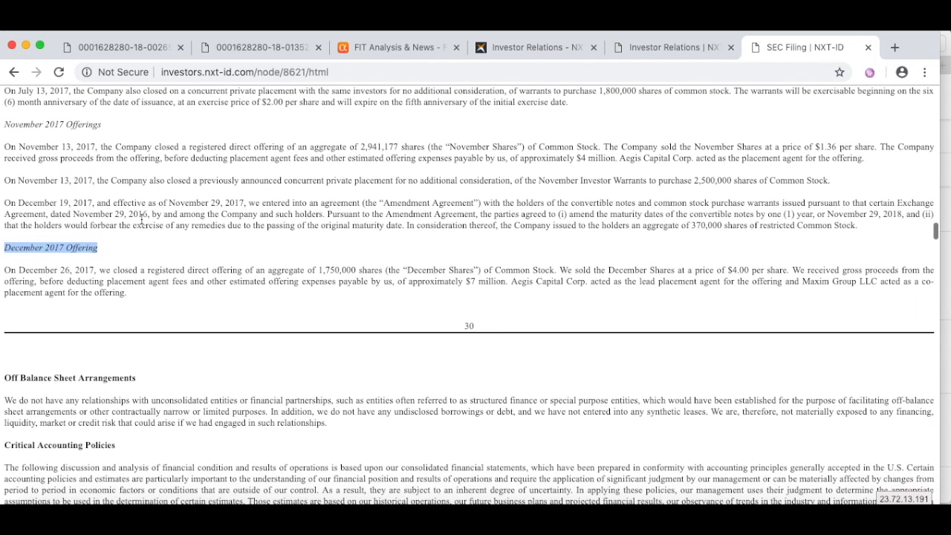
mouse_move(122, 277)
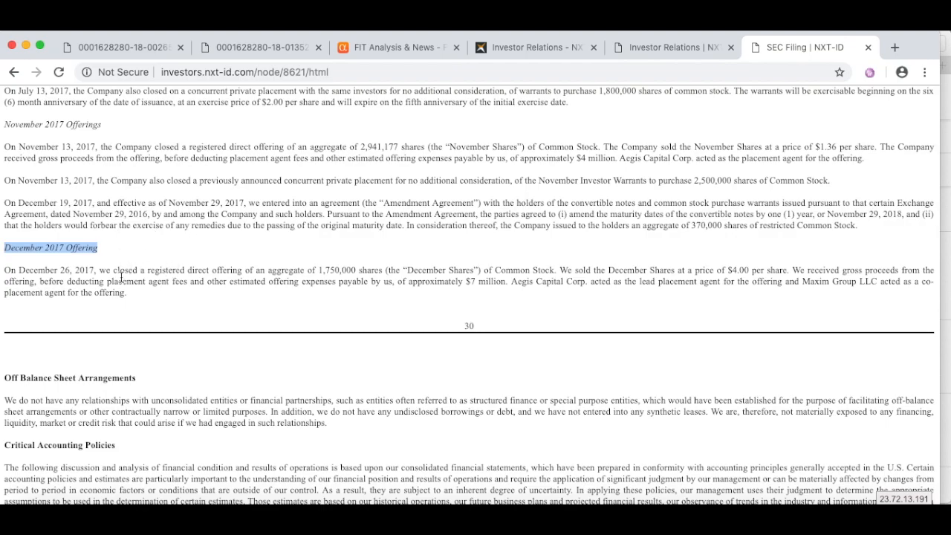
scroll("up", 3)
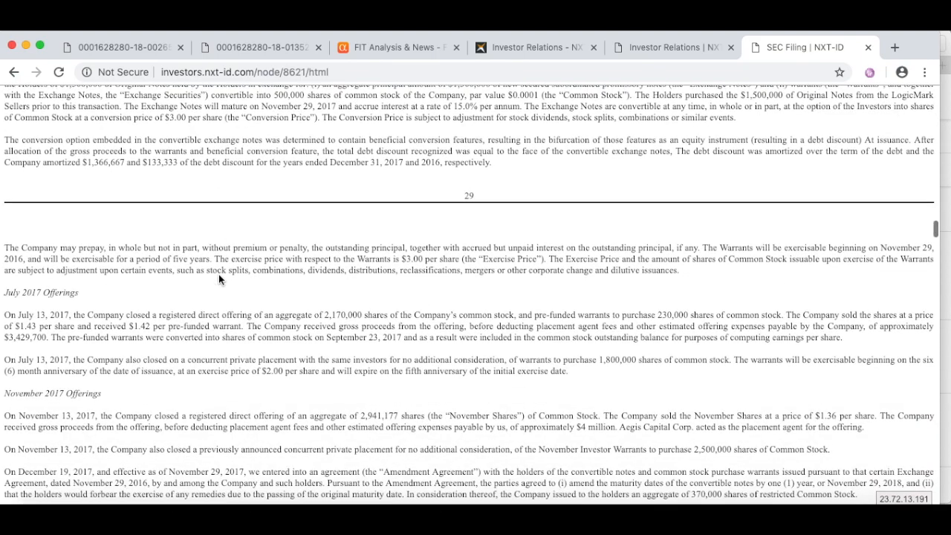
scroll("down", 3)
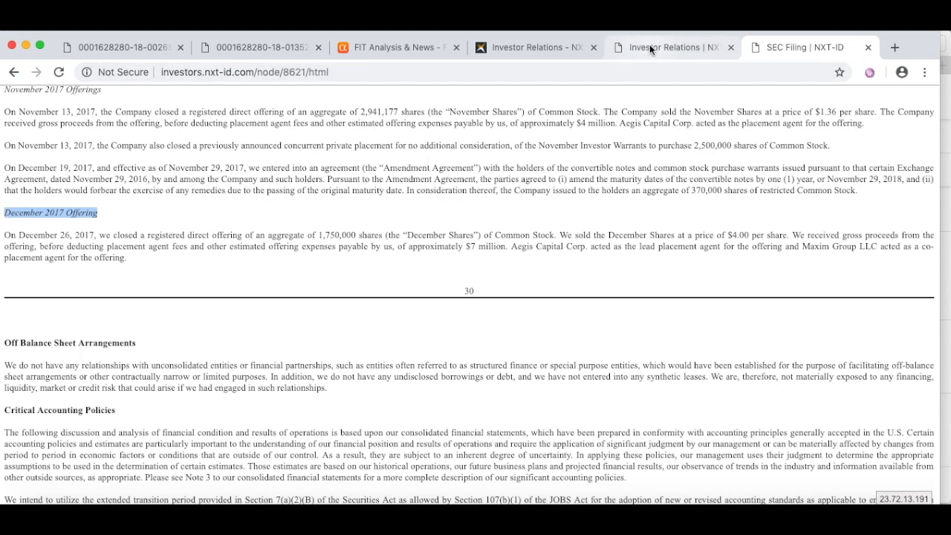
From the NXT-ID investor overview, bring up the SEC Filings list
left_click(669, 46)
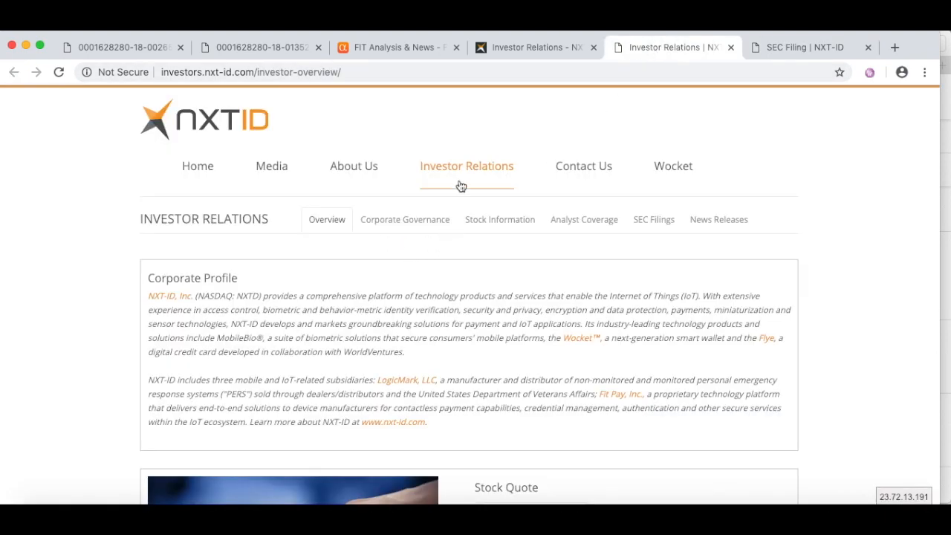
mouse_move(654, 220)
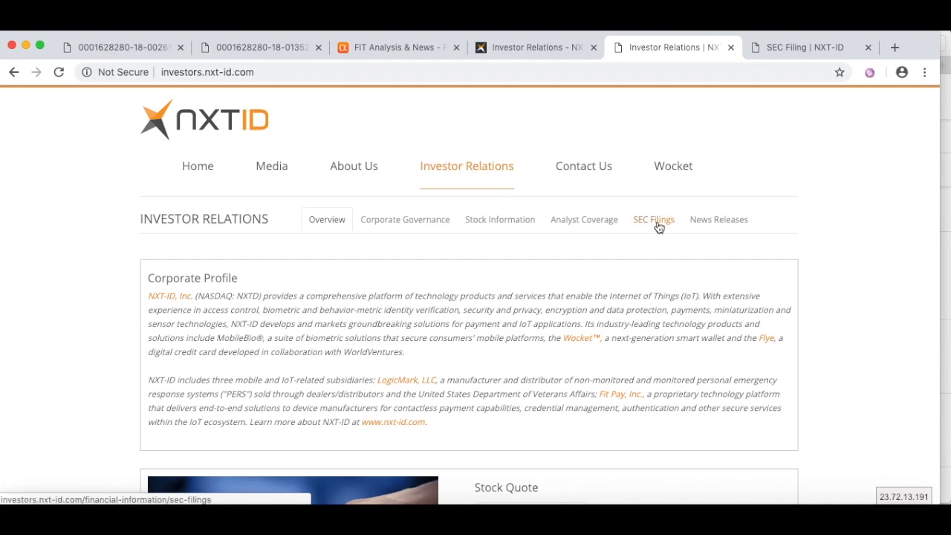
left_click(654, 220)
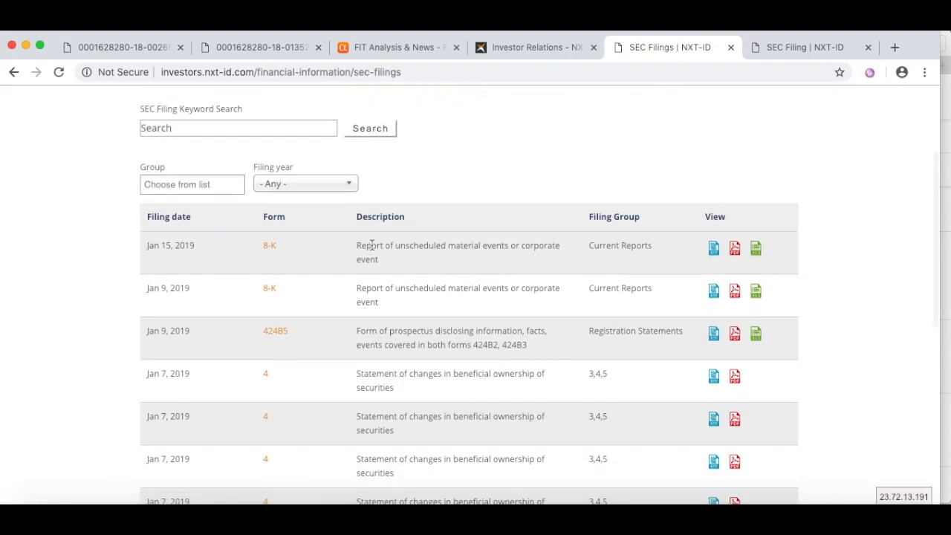
scroll("down", 3)
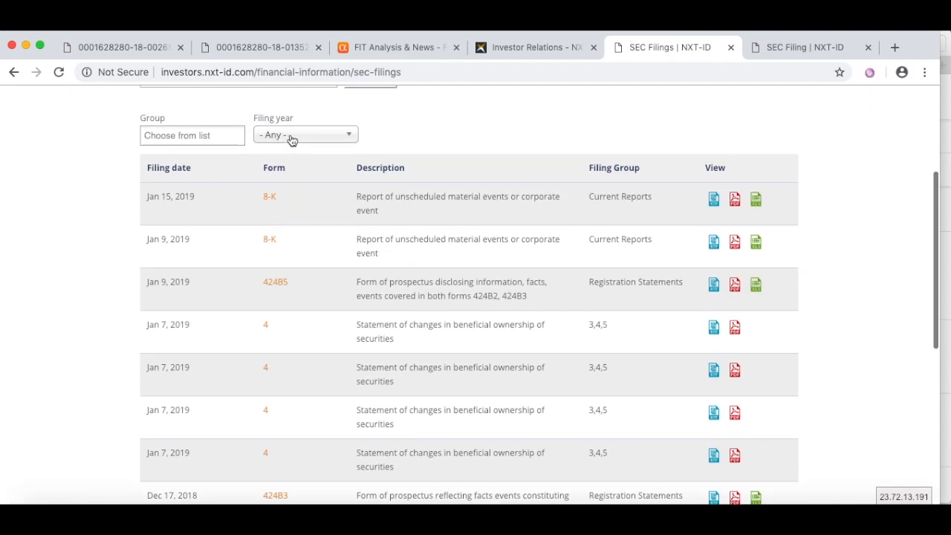
scroll("down", 3)
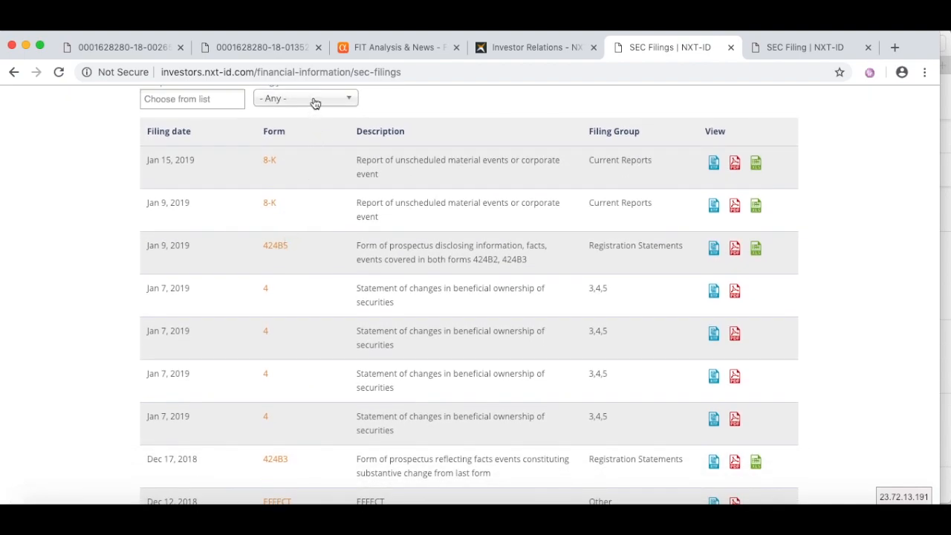
Filter to Quarterly Filings and open the Nov 14, 2018 10-Q as full HTML
left_click(192, 98)
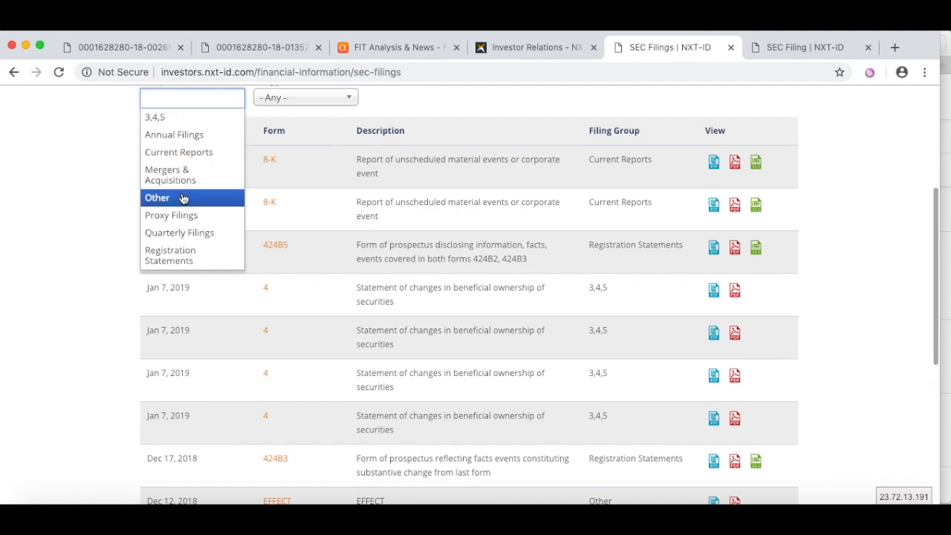
left_click(178, 232)
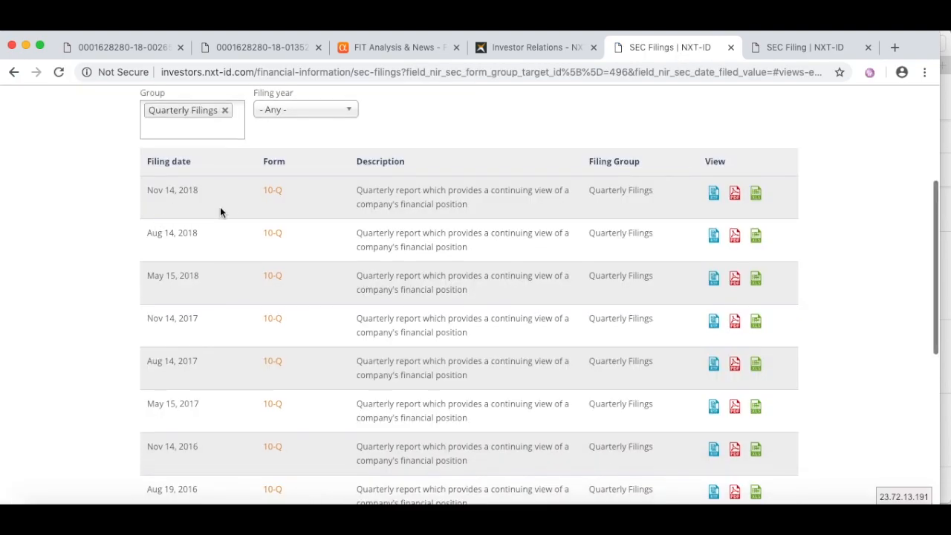
left_click(713, 193)
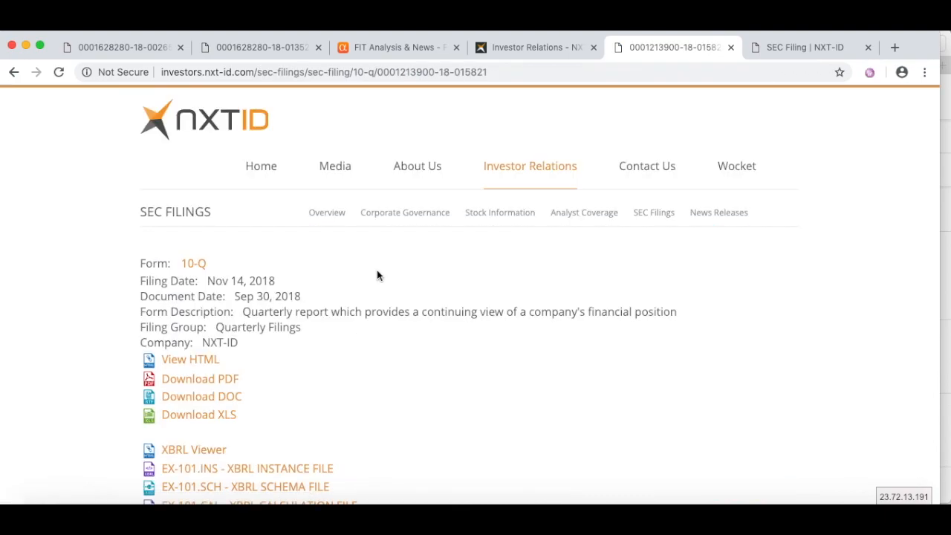
left_click(190, 358)
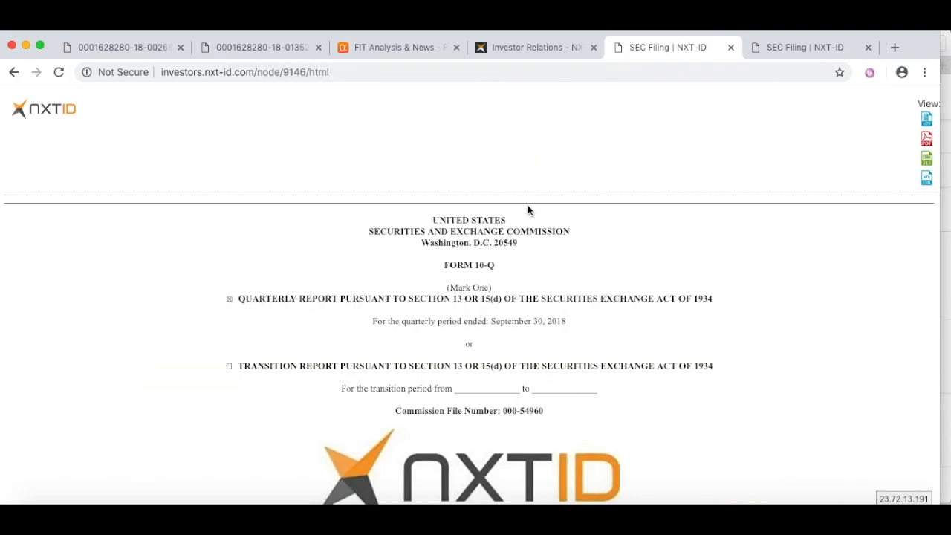
Search the 10-Q for 'warrants' and step through the first Sagard warrant mentions
type("warrants")
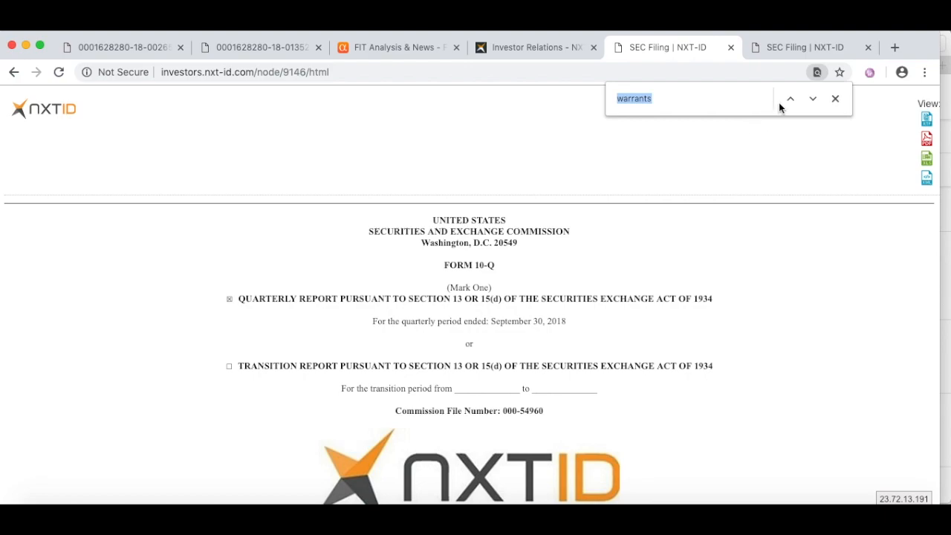
left_click(811, 98)
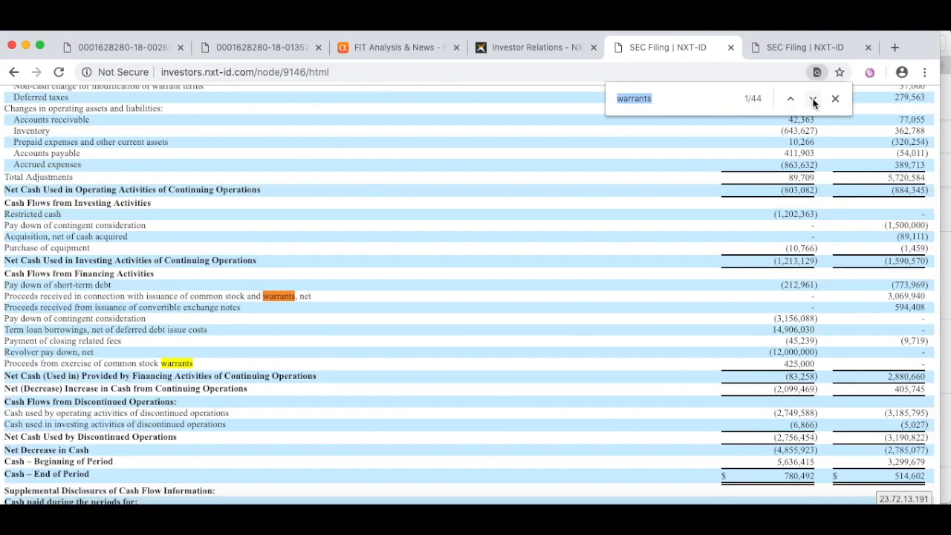
left_click(812, 98)
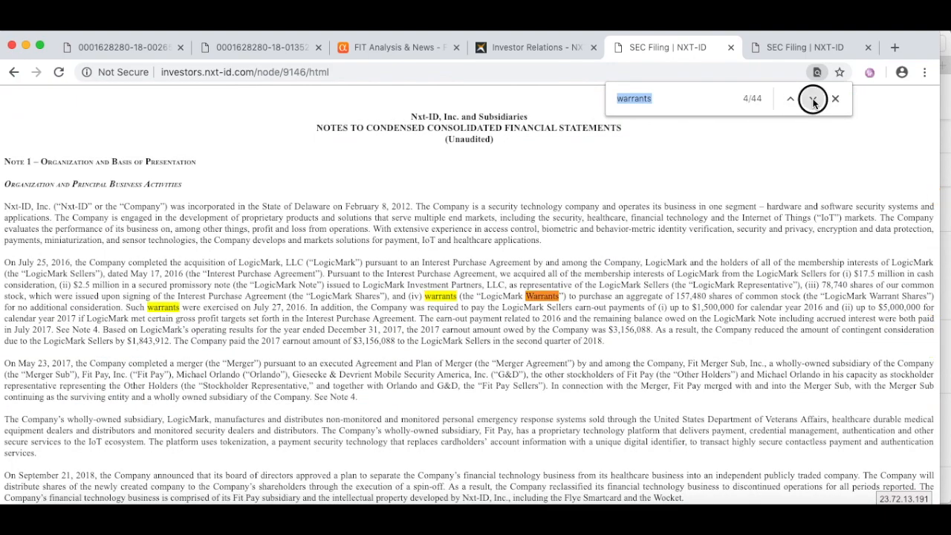
left_click(812, 98)
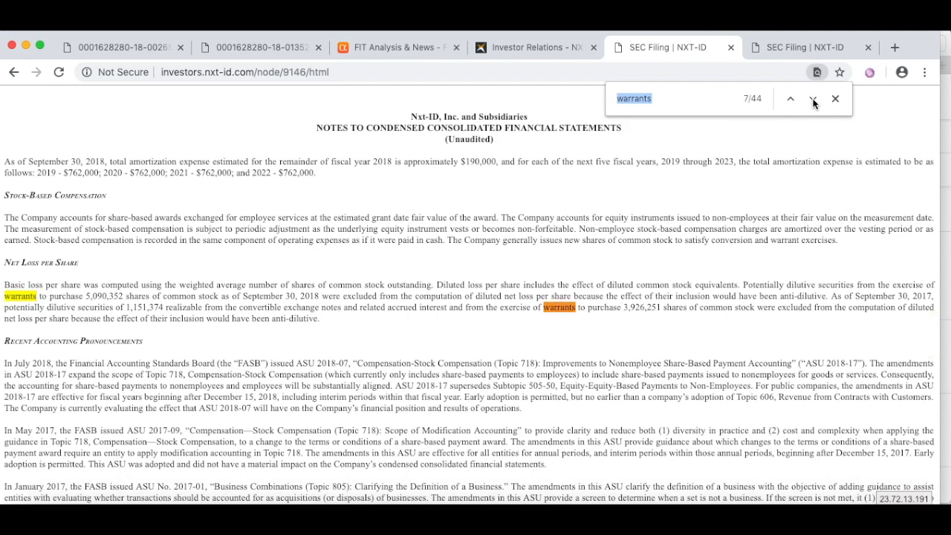
left_click(811, 98)
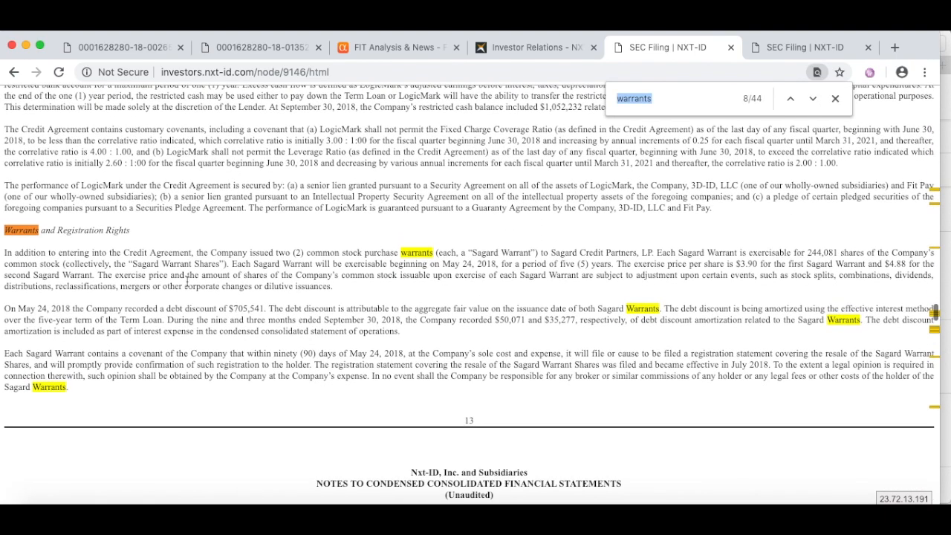
Highlight the May 24, 2018 debt discount passage and $50,071/$35,277 amortization, then reach the page 14 Warrants note
scroll("down", 3)
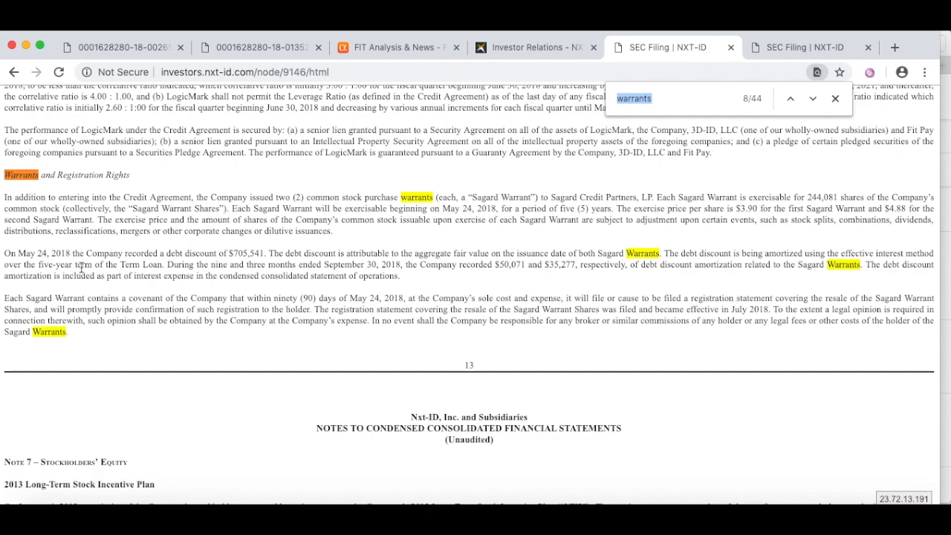
left_click_drag(3, 253, 71, 253)
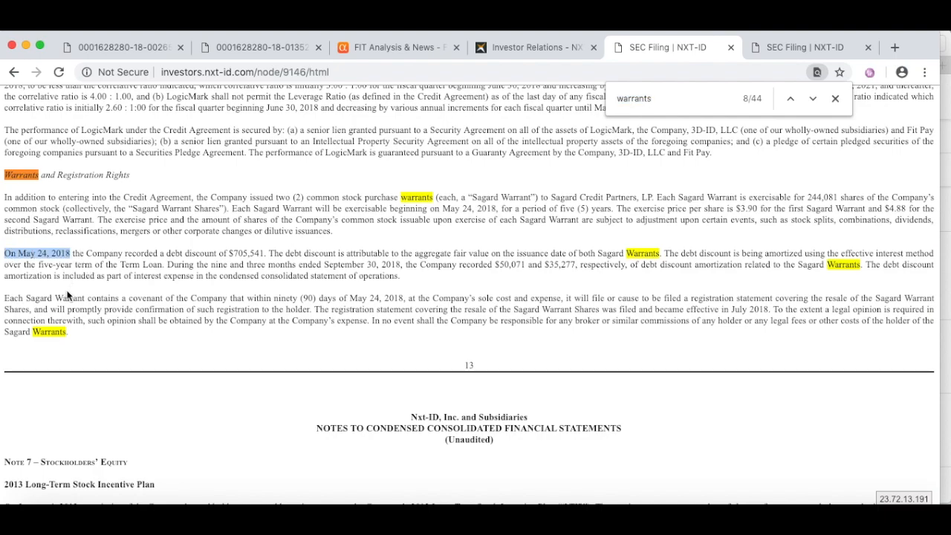
scroll("down", 3)
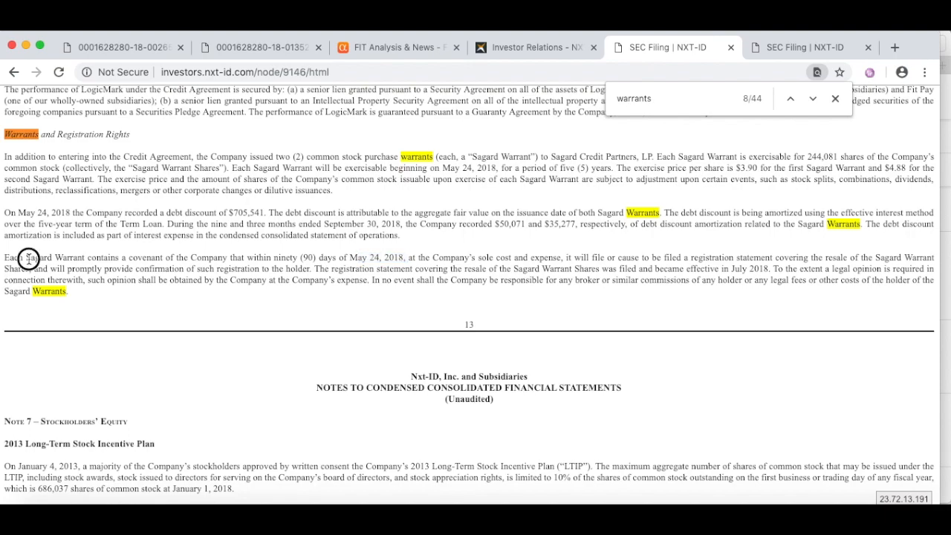
mouse_move(496, 157)
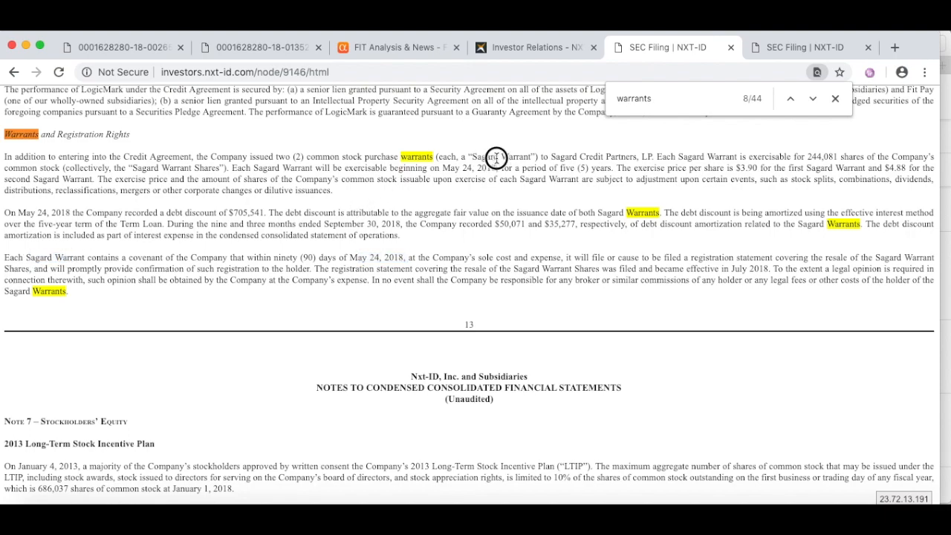
left_click_drag(493, 223, 576, 223)
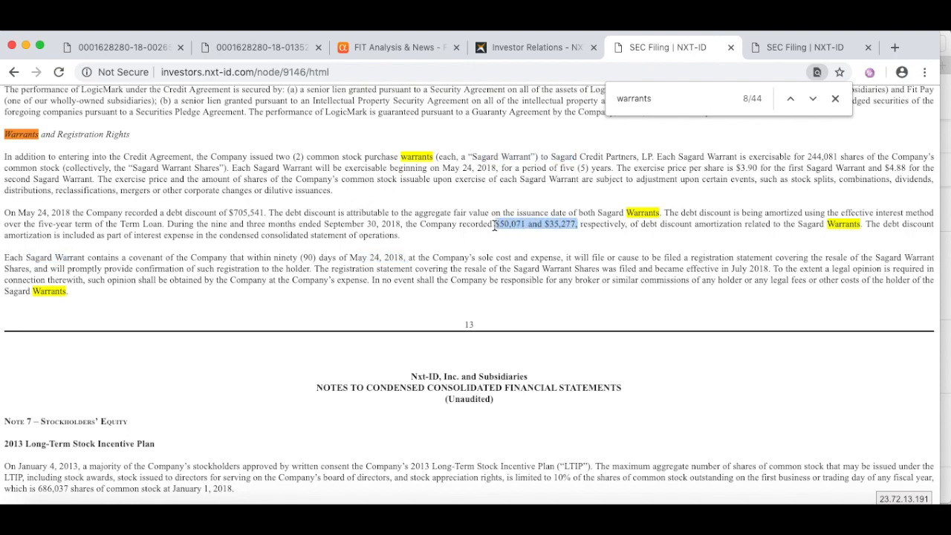
scroll("down", 3)
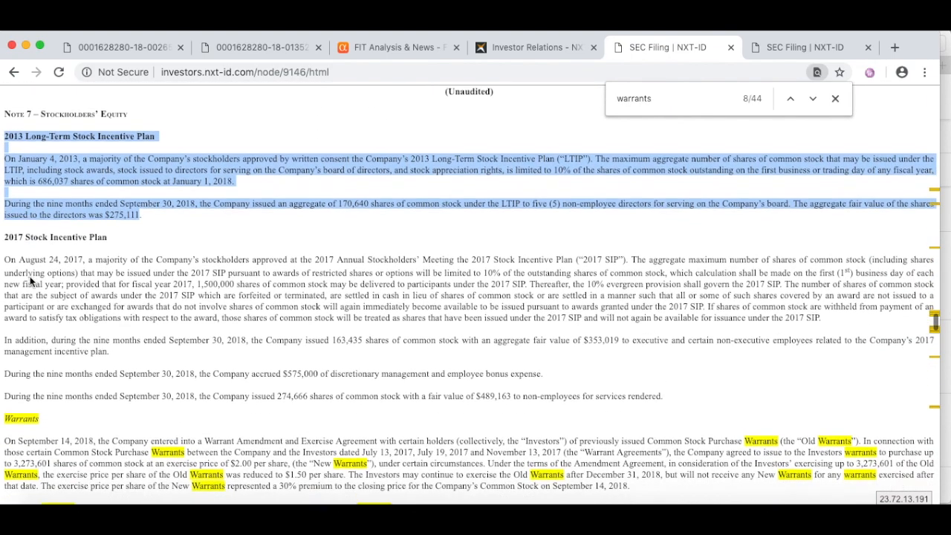
scroll("down", 3)
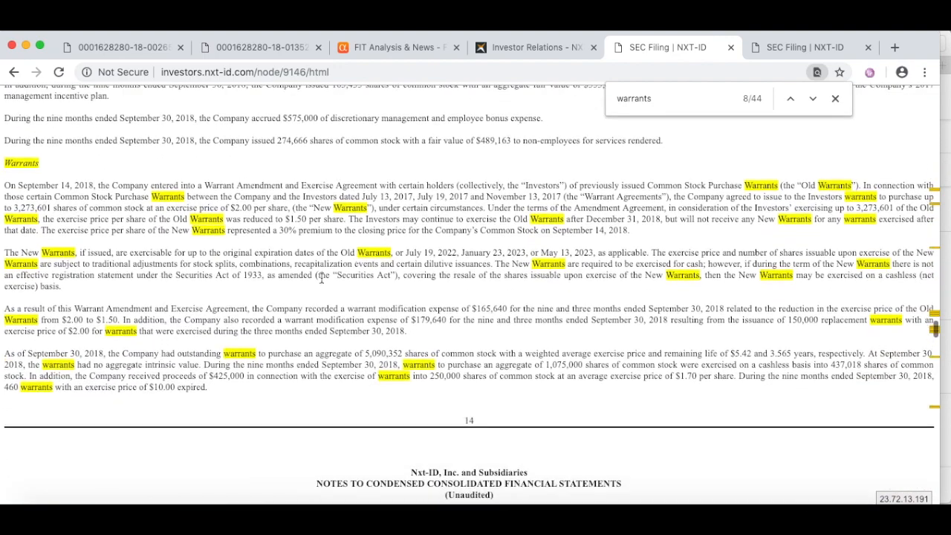
In Fitbit's 10-K PDF, reach the 2015–2017 share count rows and mark the 2015 diluted figure
left_click(528, 48)
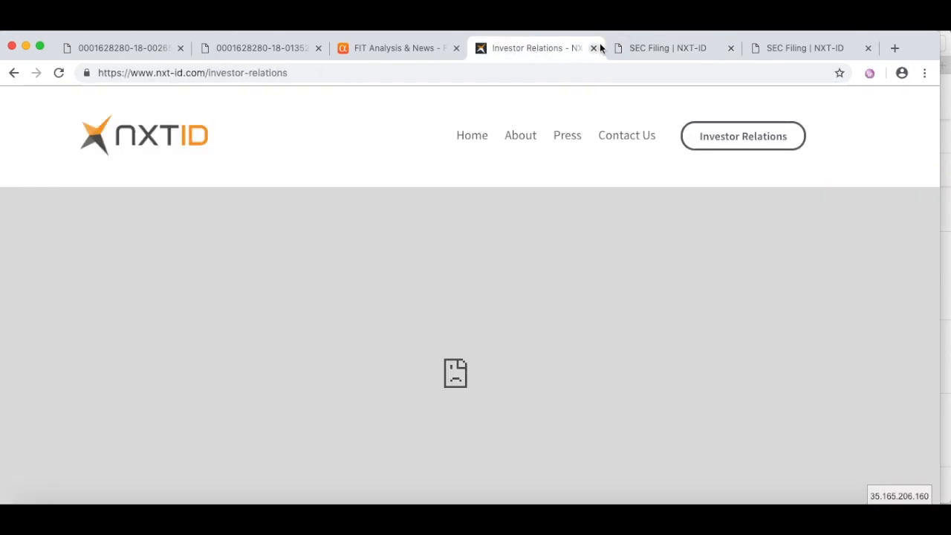
left_click(666, 47)
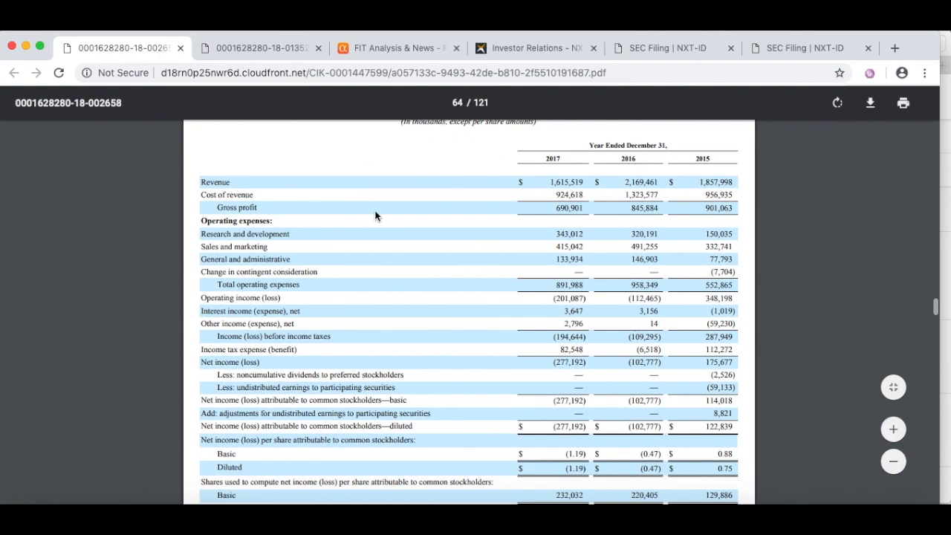
scroll("down", 3)
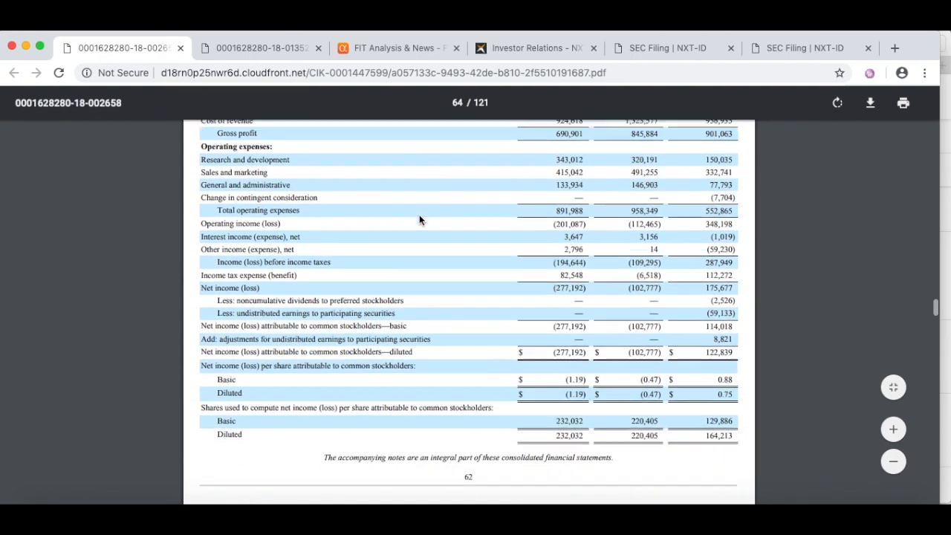
scroll("down", 3)
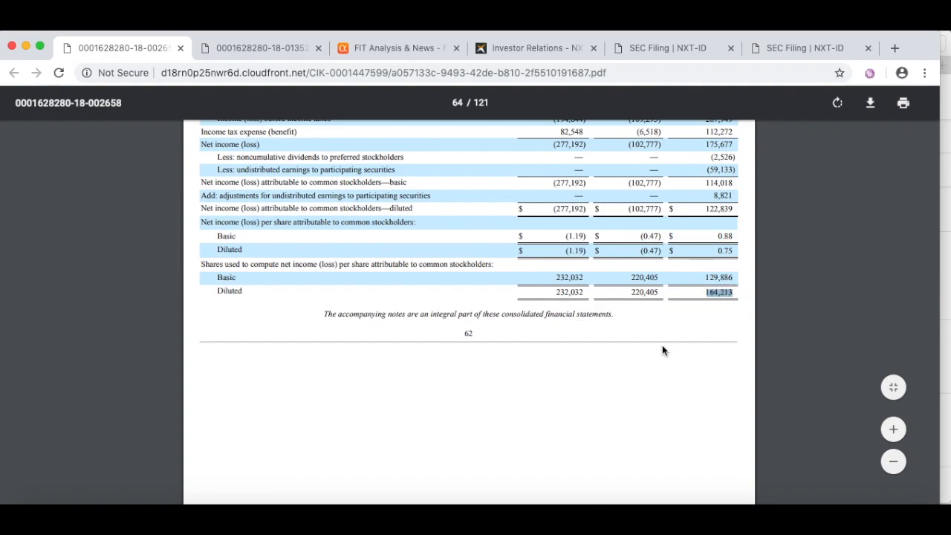
double_click(569, 292)
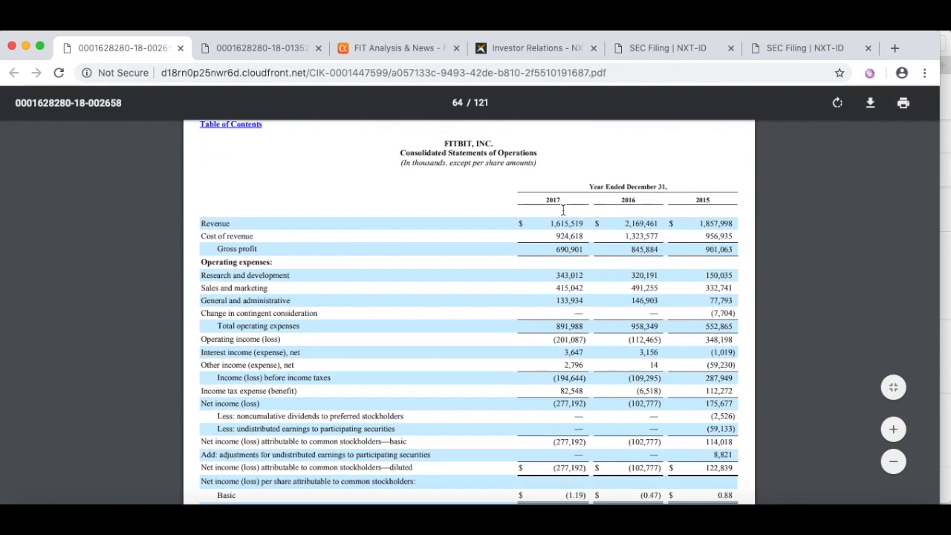
Recheck Fitbit's five-year chart on Seeking Alpha, then return to the NXT-ID investor relations page
left_click(398, 48)
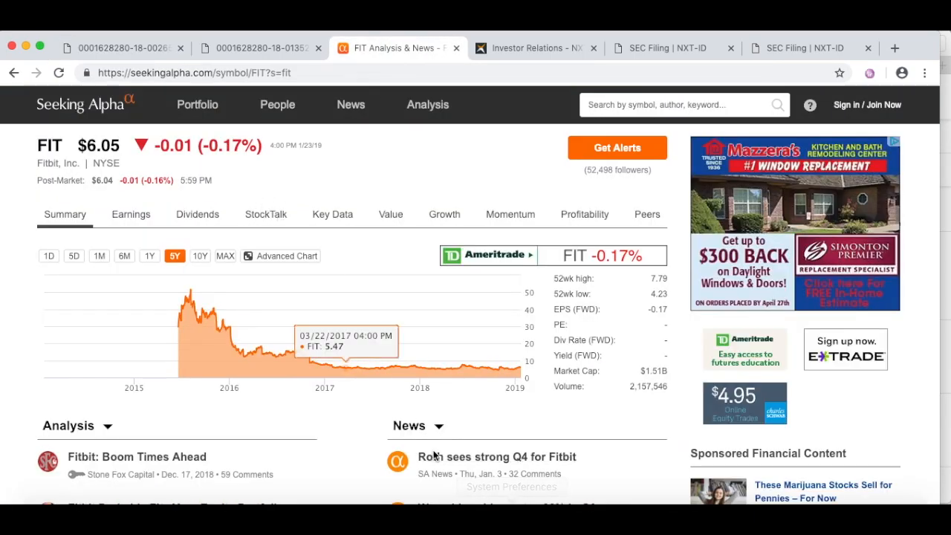
mouse_move(478, 364)
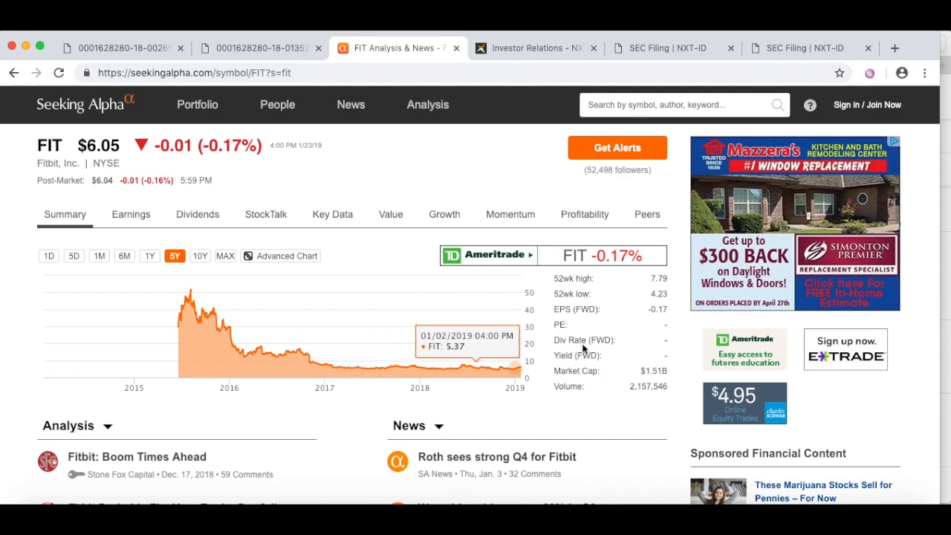
mouse_move(511, 354)
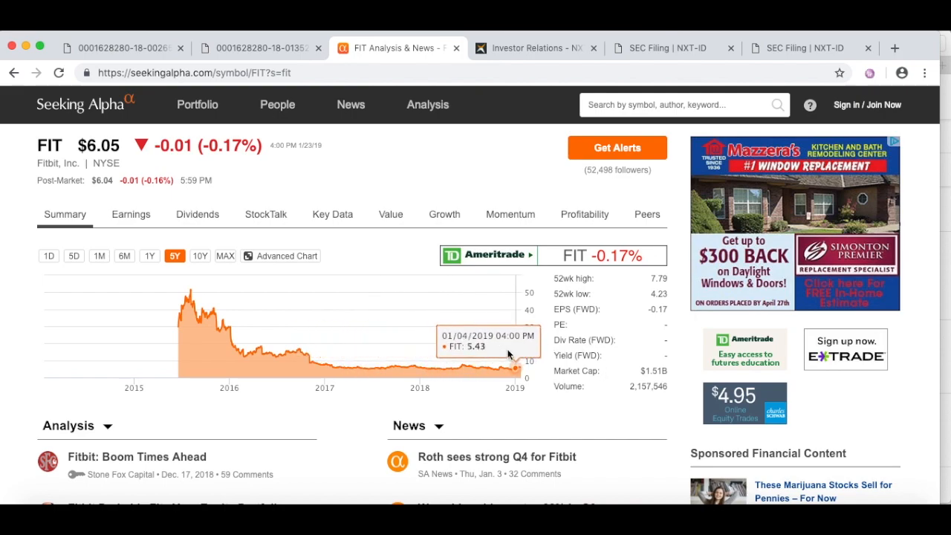
mouse_move(431, 144)
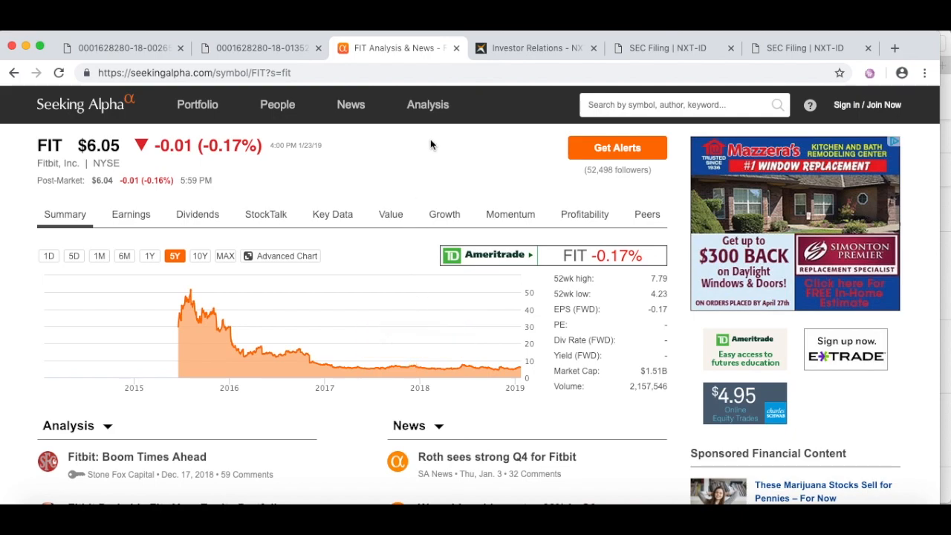
left_click(535, 47)
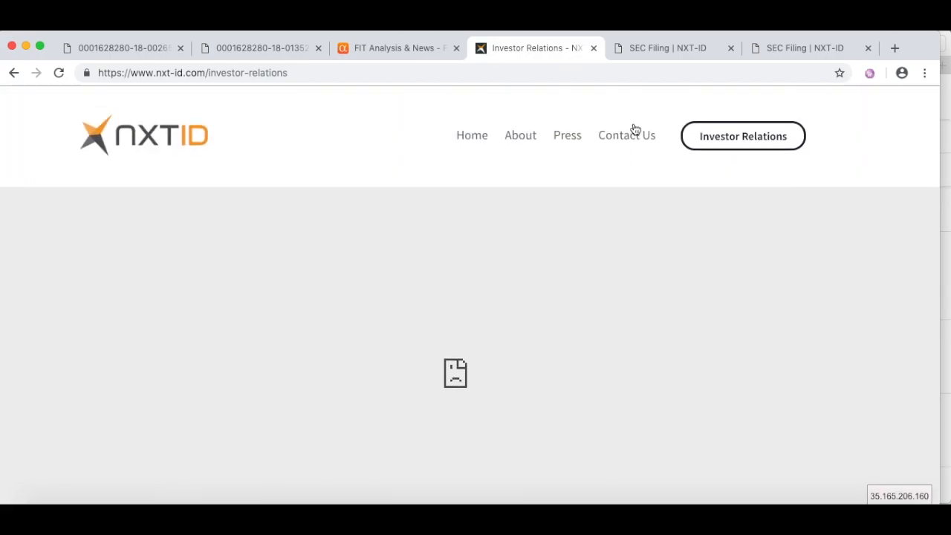
Switch to NXT-ID's other SEC filing and scroll to its July 2016–December 2017 offerings and warrant issuances
left_click(666, 47)
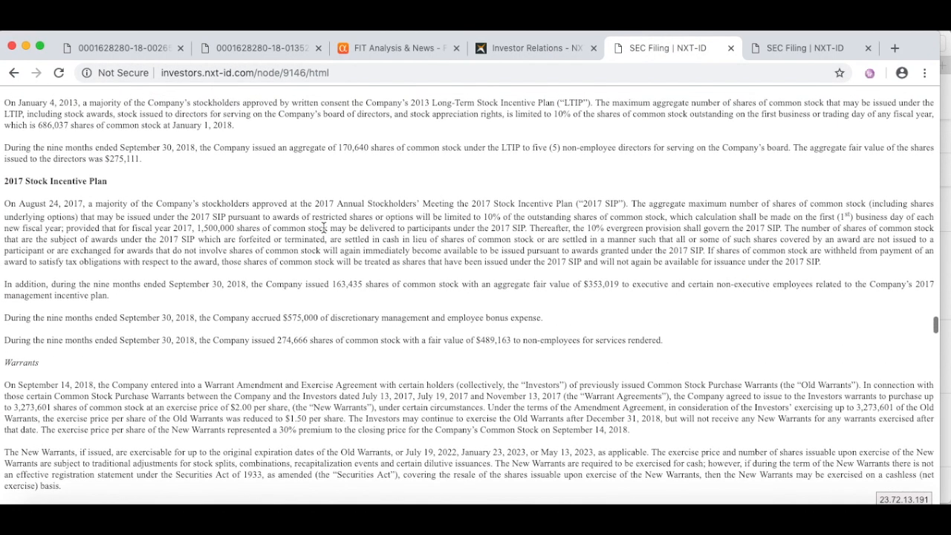
scroll("down", 3)
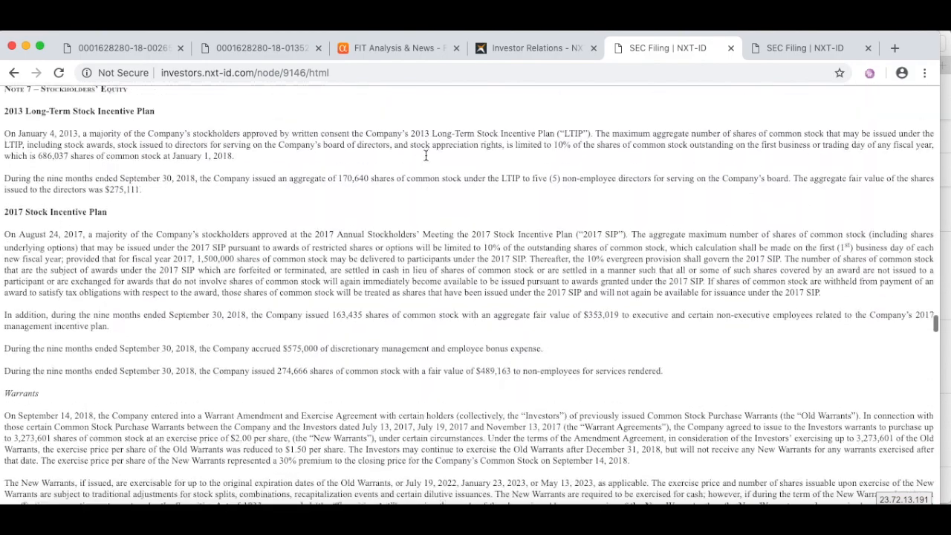
left_click(809, 48)
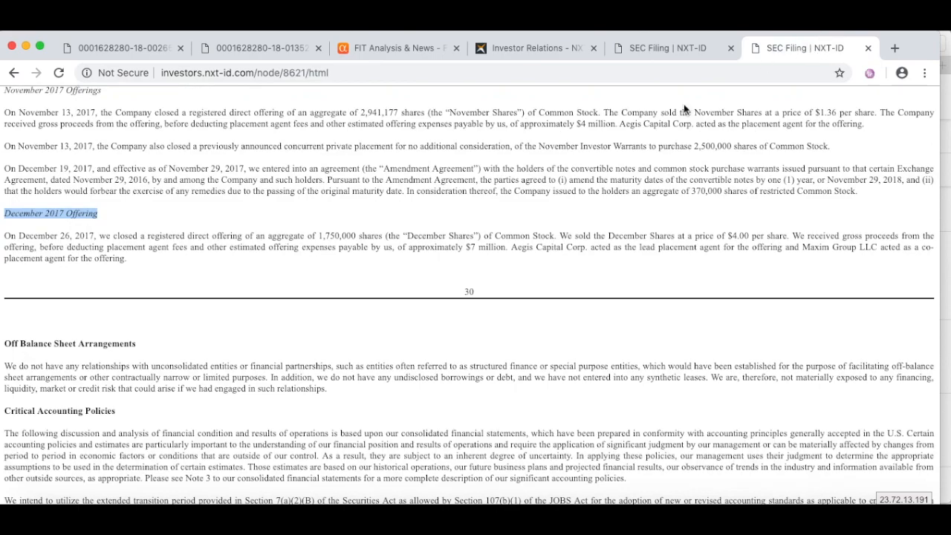
scroll("up", 3)
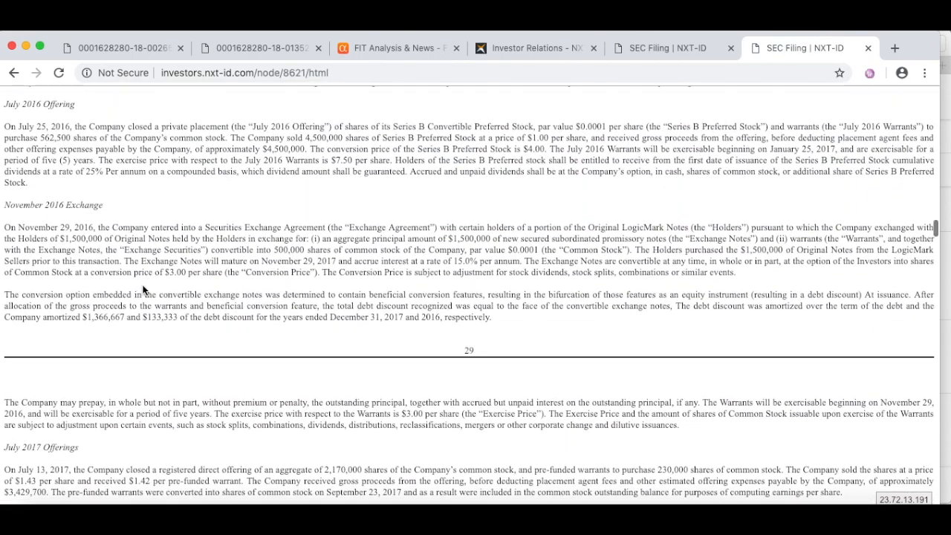
scroll("down", 3)
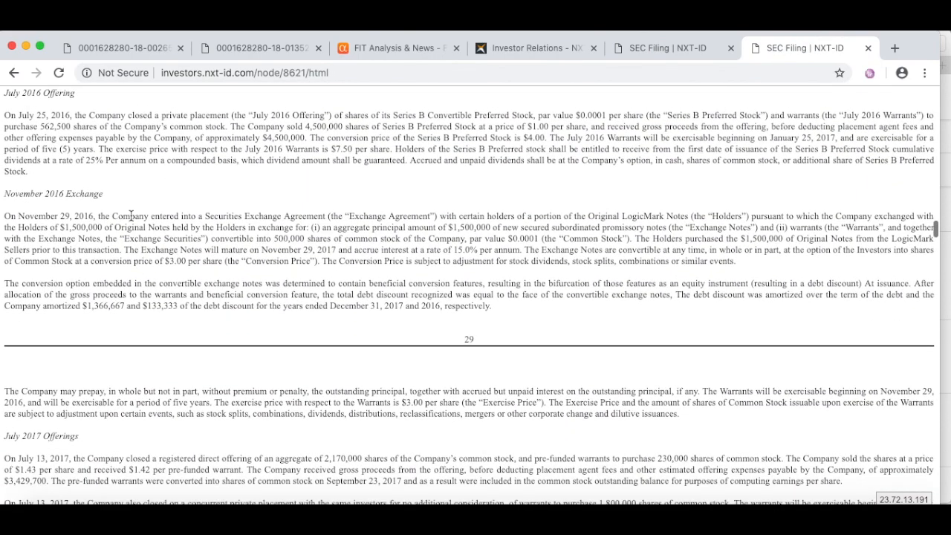
scroll("down", 3)
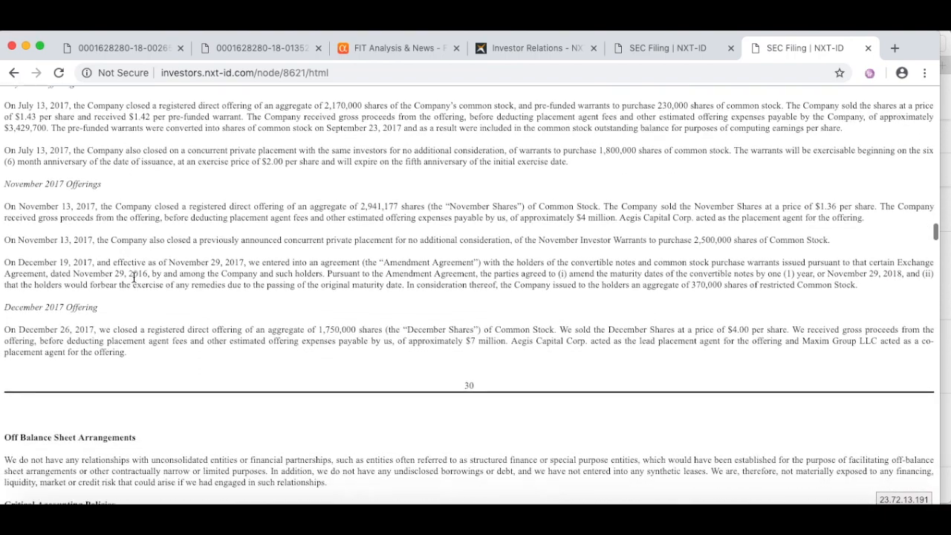
Bring the 10-Q back up at its Sagard warrant terms and Stockholders' Equity note
left_click(661, 48)
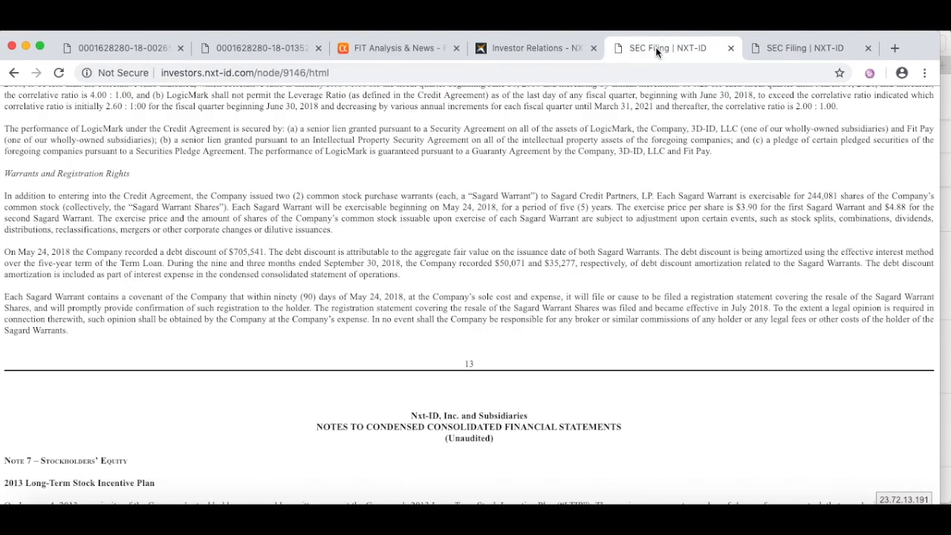
mouse_move(535, 48)
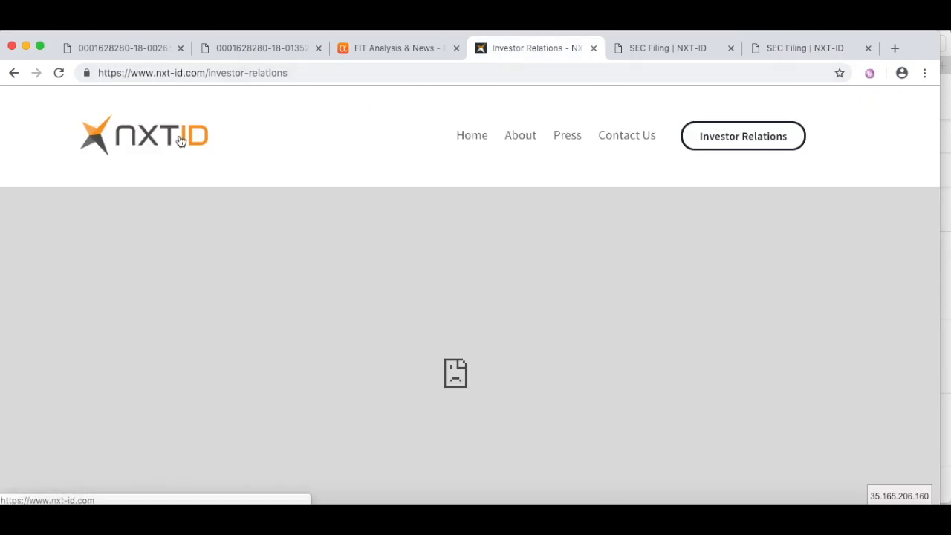
mouse_move(558, 127)
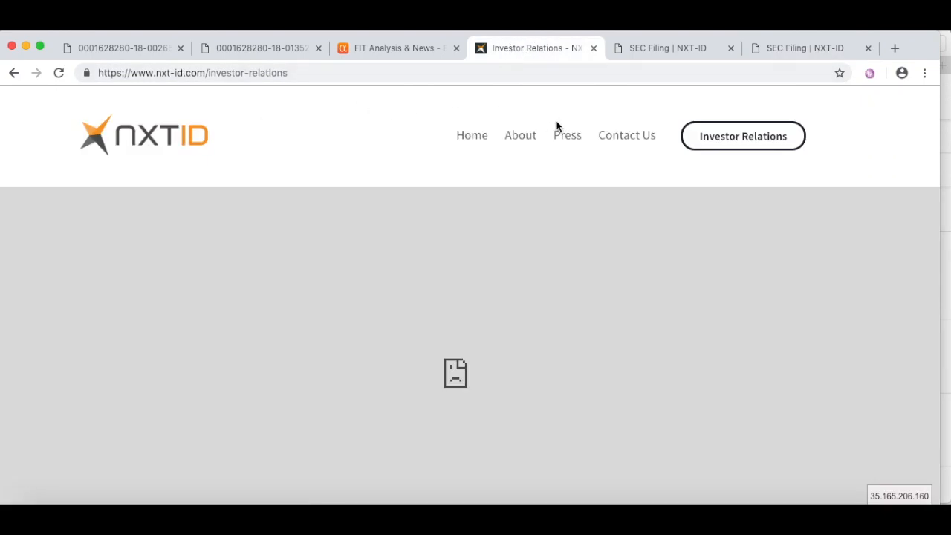
mouse_move(567, 126)
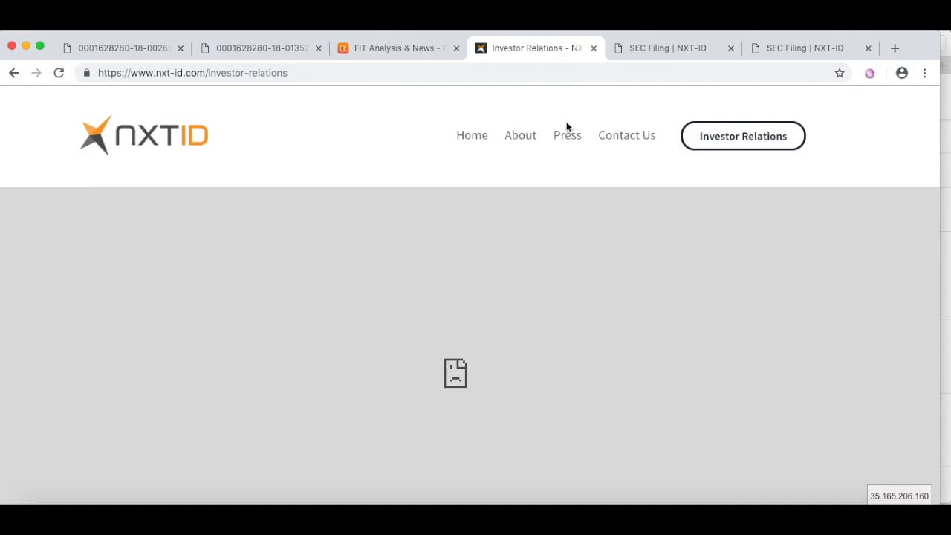
mouse_move(568, 132)
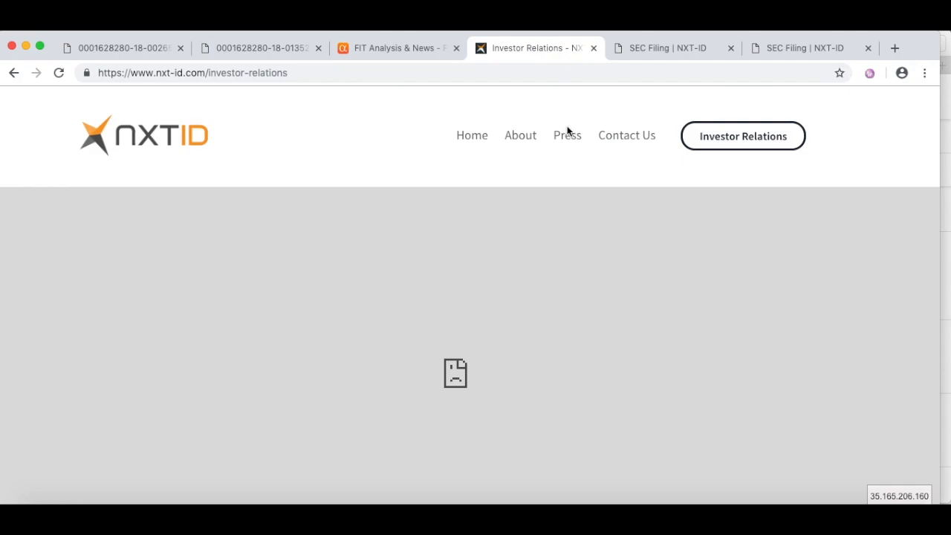